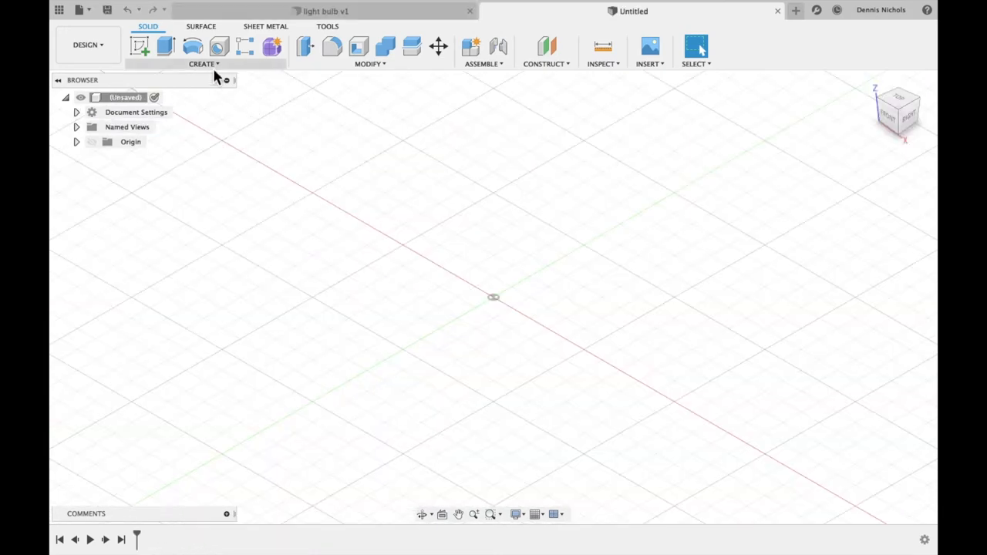
# Create a 30 mm diameter, 40 mm tall solid cylinder on the ground plane at the origin
pyautogui.click(204, 64)
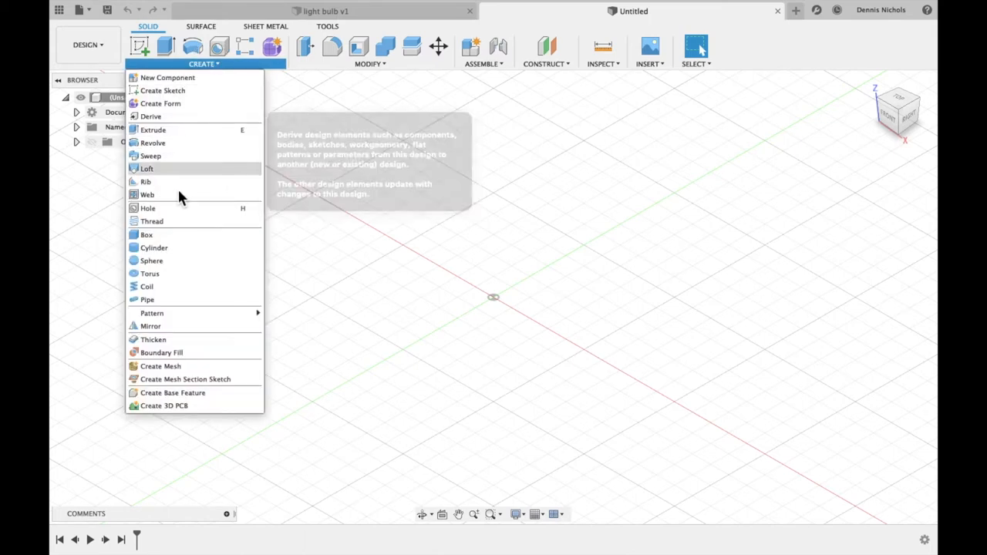
pyautogui.moveTo(154, 253)
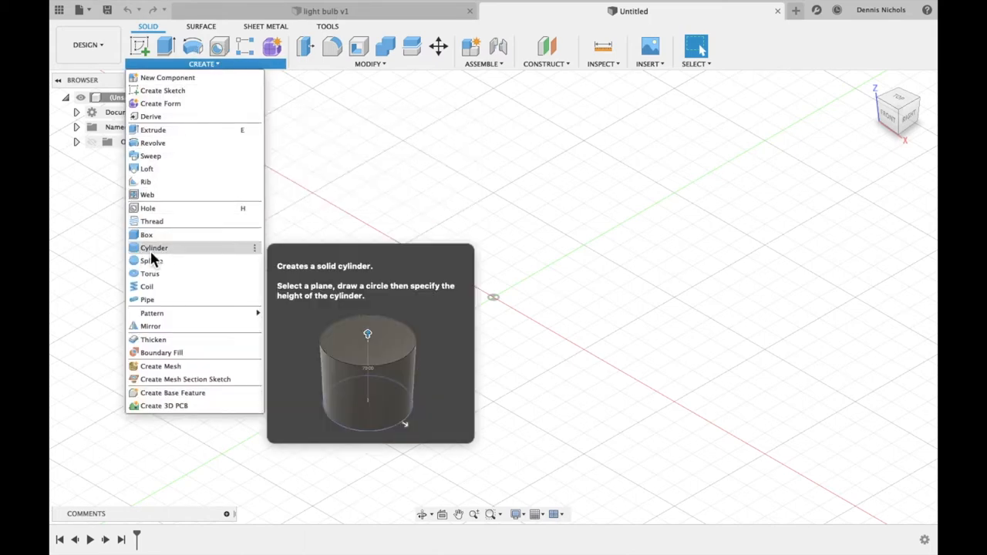
pyautogui.click(154, 247)
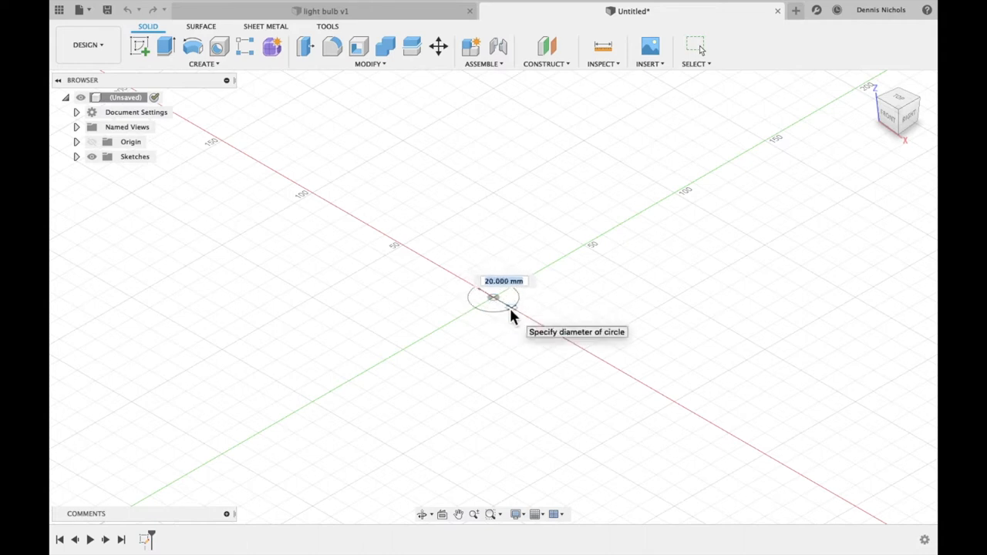
pyautogui.write('30.00 mm')
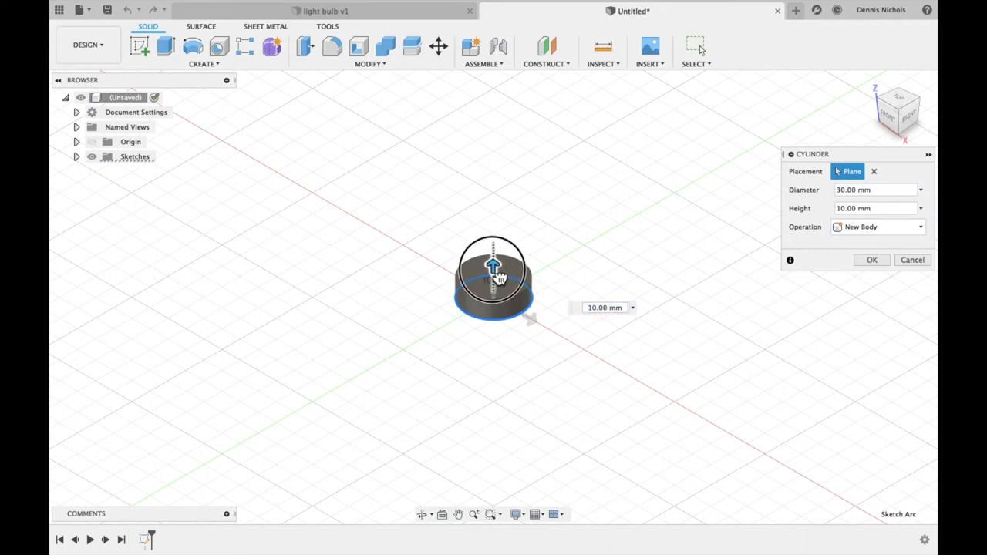
pyautogui.moveTo(492, 265); pyautogui.dragTo(492, 224)
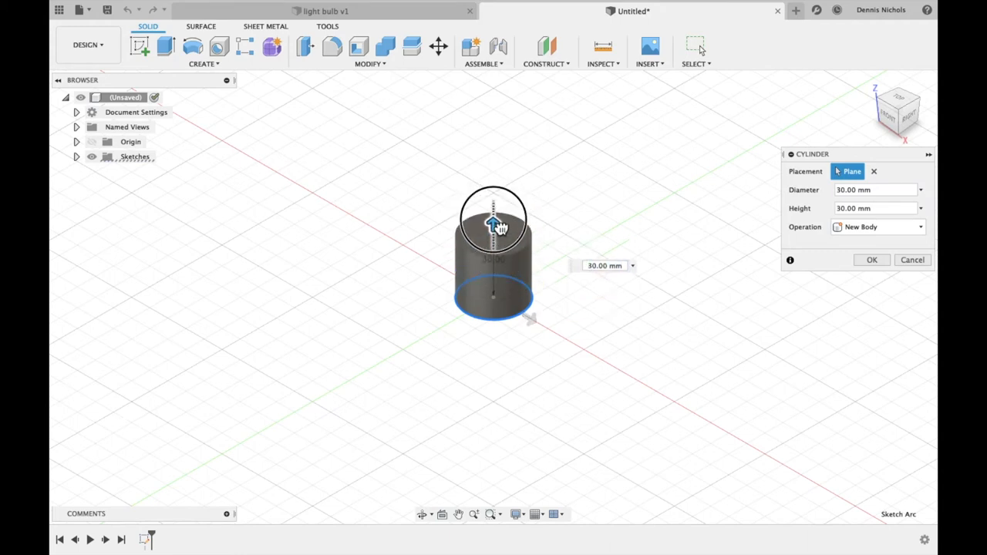
pyautogui.moveTo(493, 222); pyautogui.dragTo(493, 204)
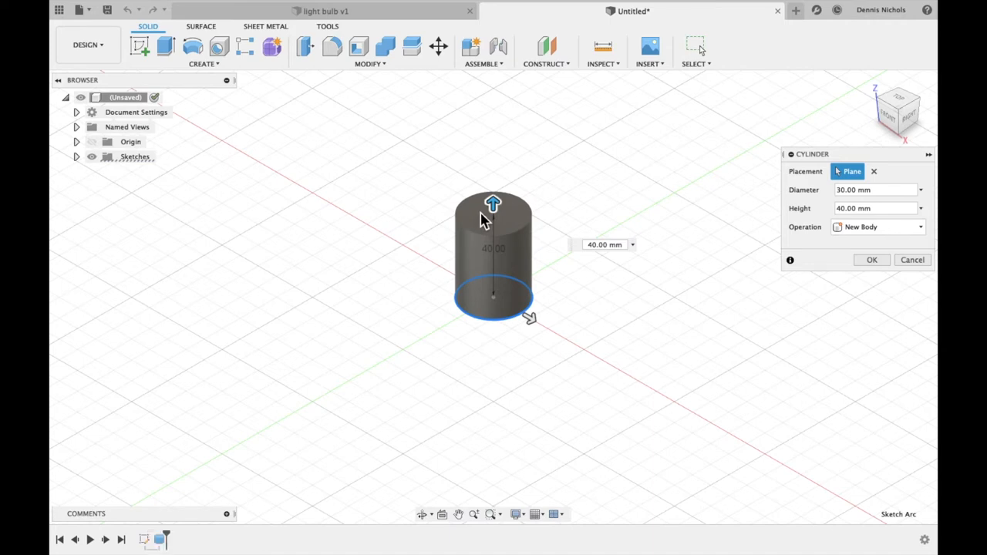
pyautogui.click(872, 259)
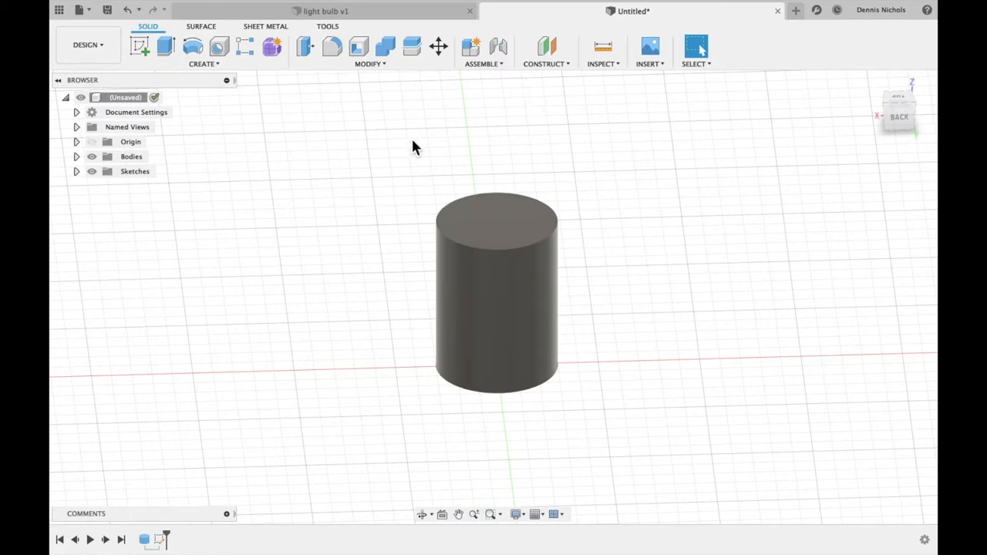
pyautogui.moveTo(370, 153)
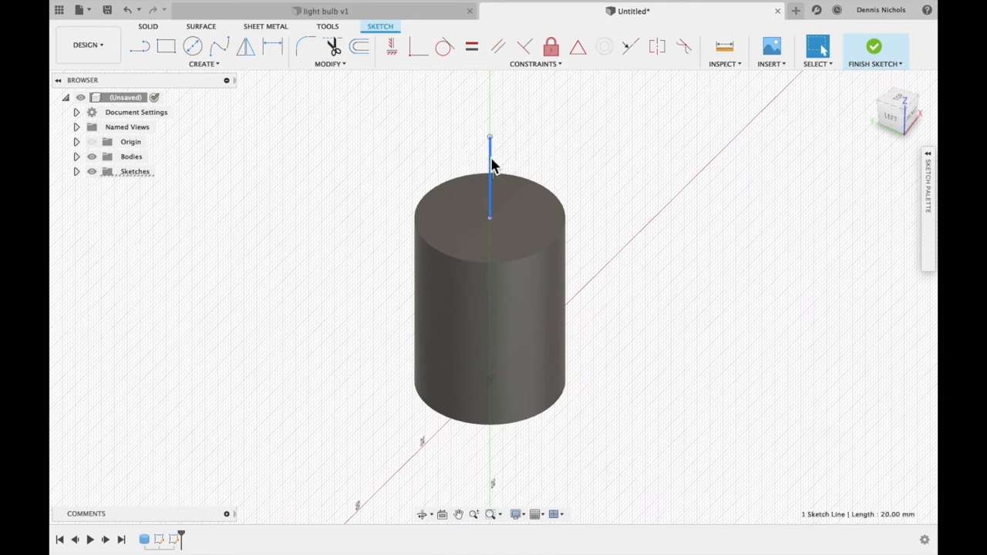
pyautogui.moveTo(510, 176)
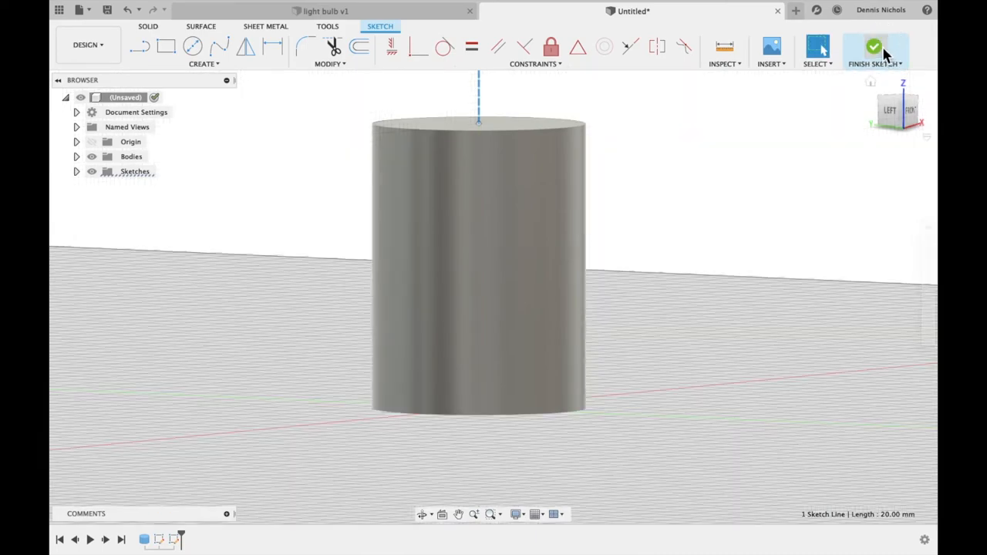
# Finish the sketch holding the 20 mm vertical line at the cylinder's top centre
pyautogui.click(876, 46)
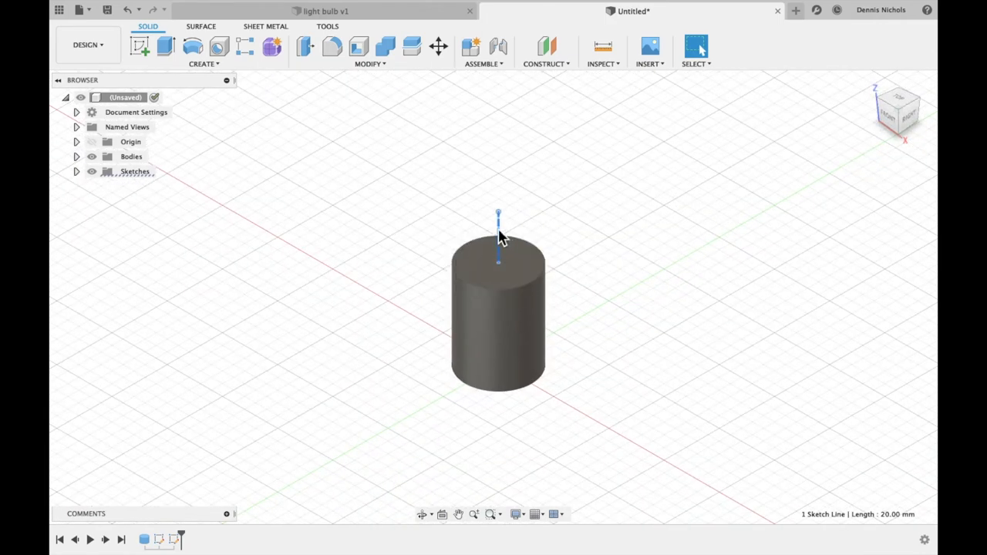
# Add a 61 mm sphere centred on the line's end and join it to the cylinder body
pyautogui.click(204, 63)
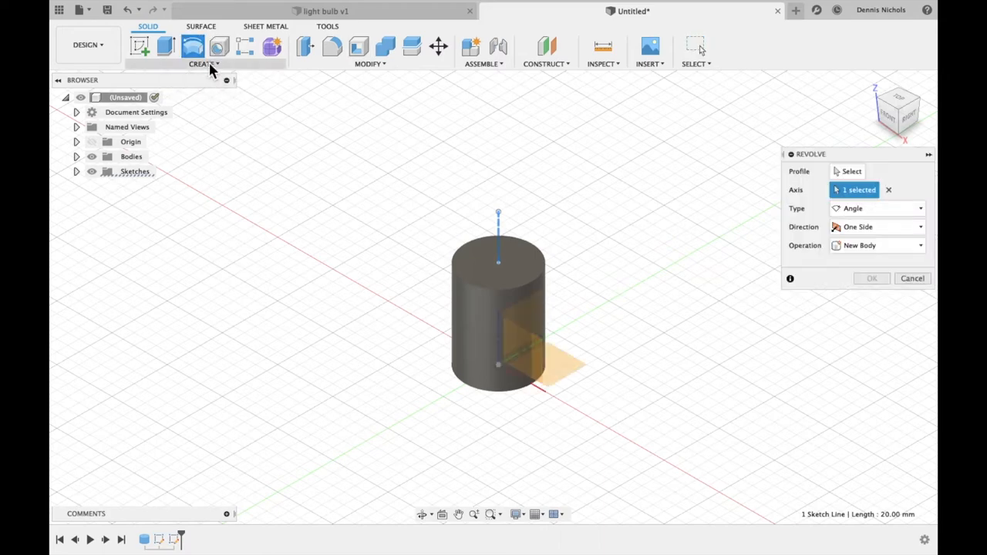
pyautogui.moveTo(302, 80)
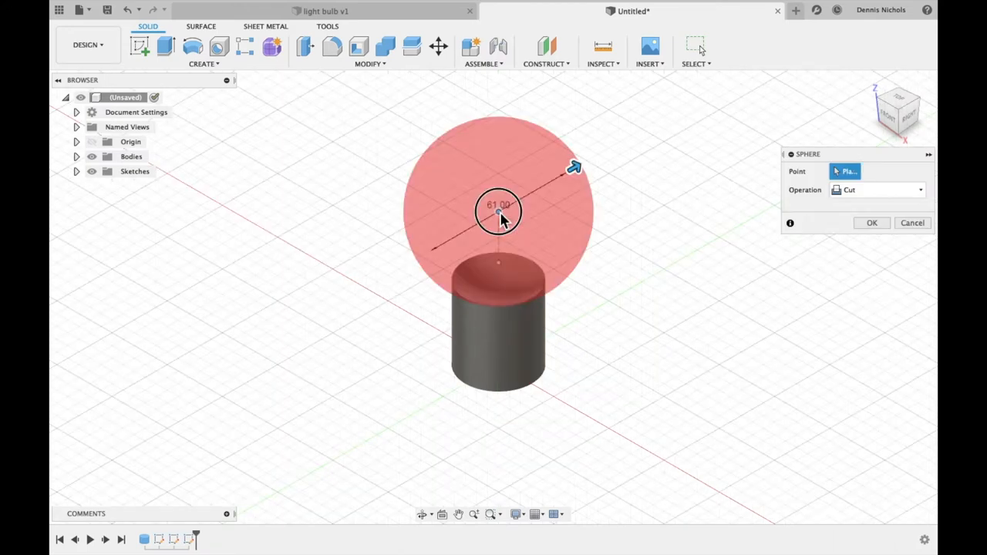
pyautogui.click(500, 211)
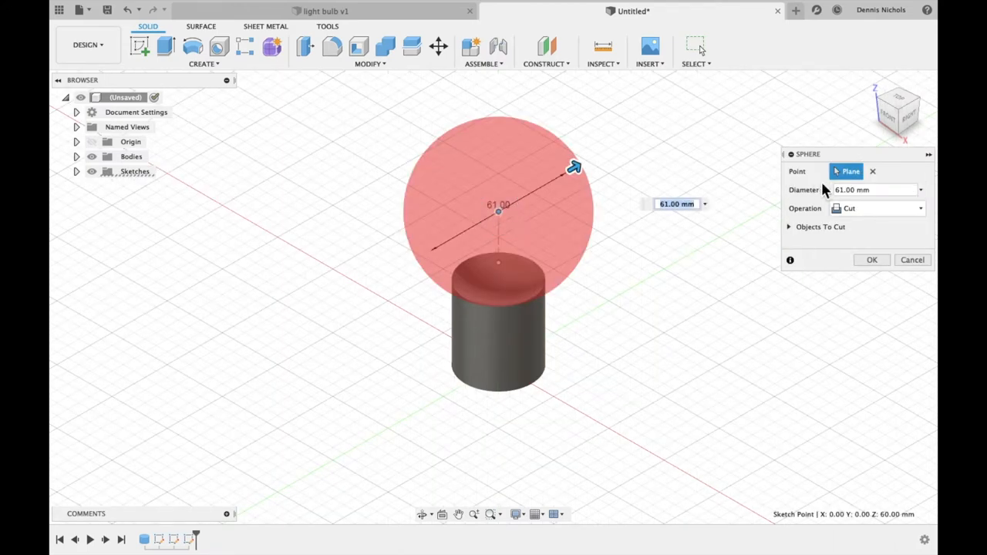
pyautogui.click(872, 190)
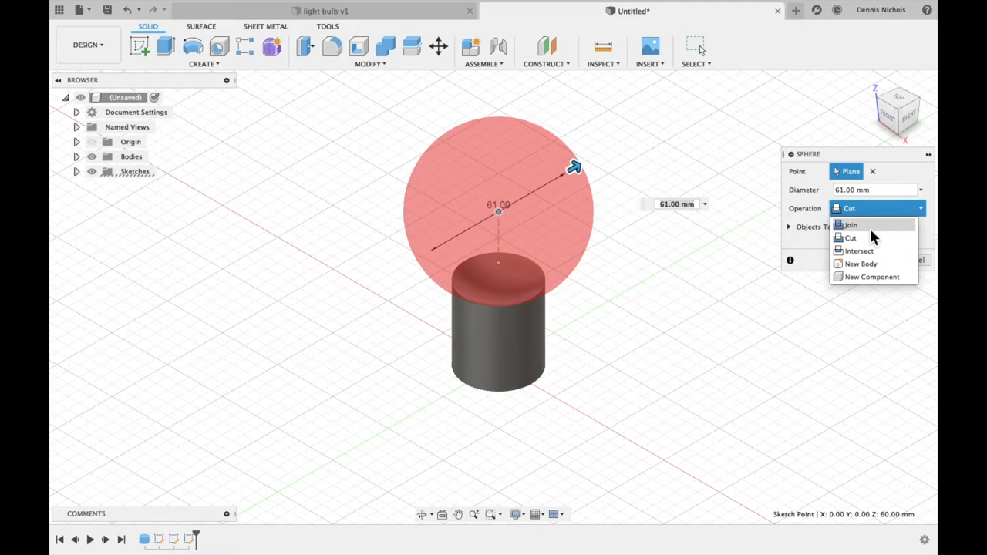
pyautogui.click(850, 226)
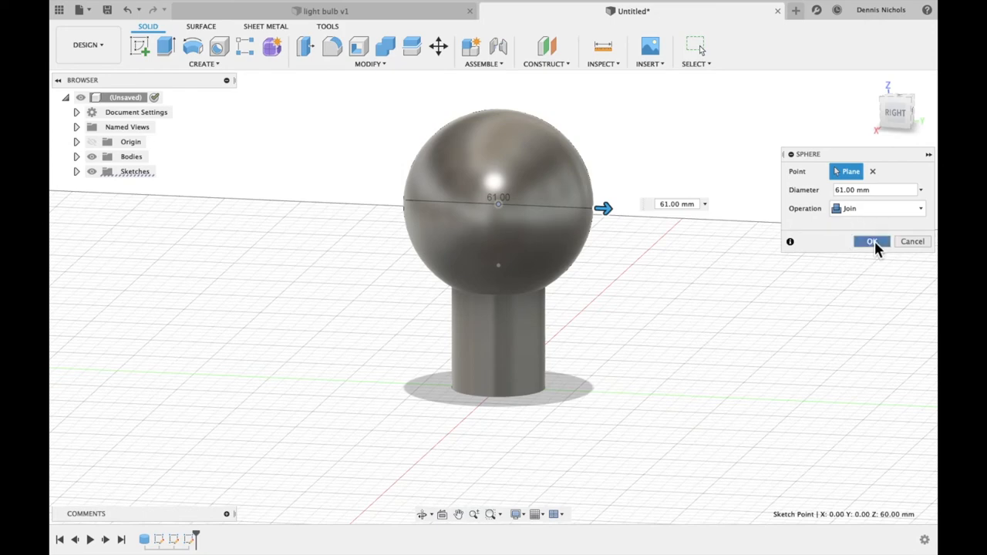
pyautogui.click(873, 241)
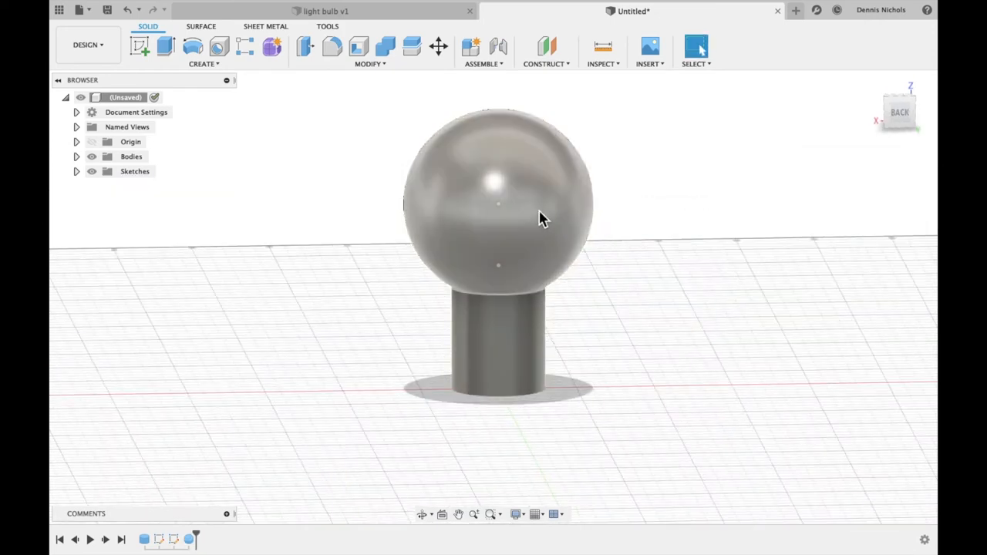
pyautogui.moveTo(534, 219)
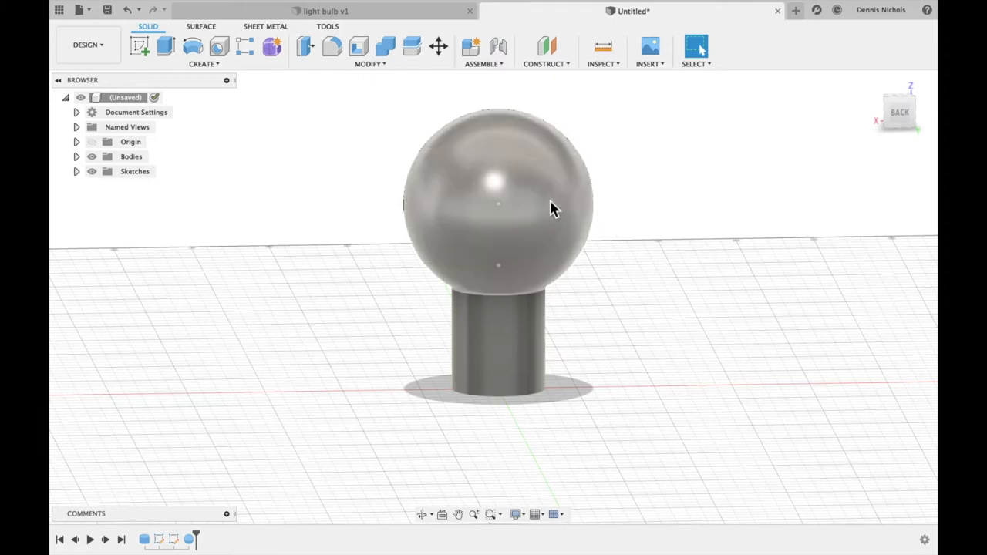
pyautogui.moveTo(536, 167)
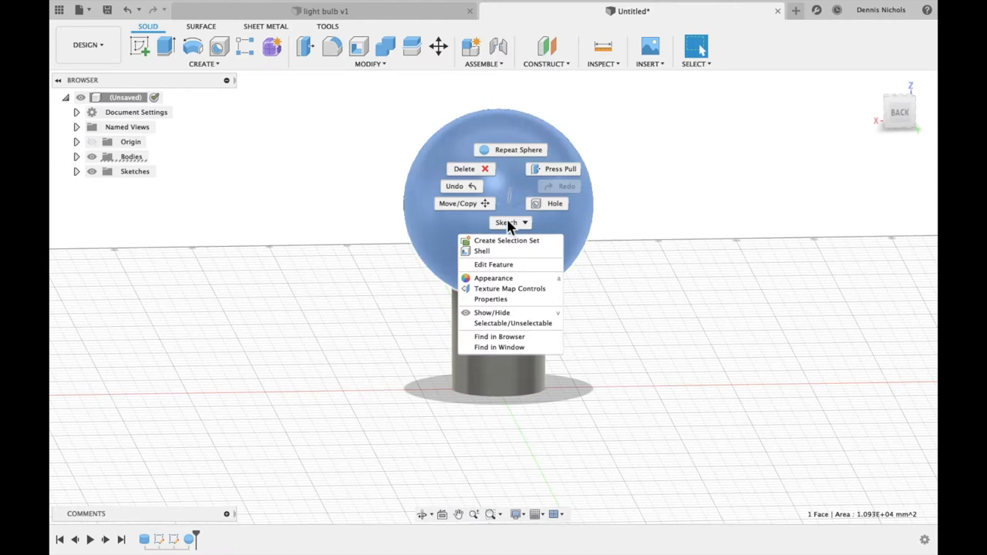
# Apply the ABS (White) plastic appearance to the sphere from the appearance library
pyautogui.click(494, 278)
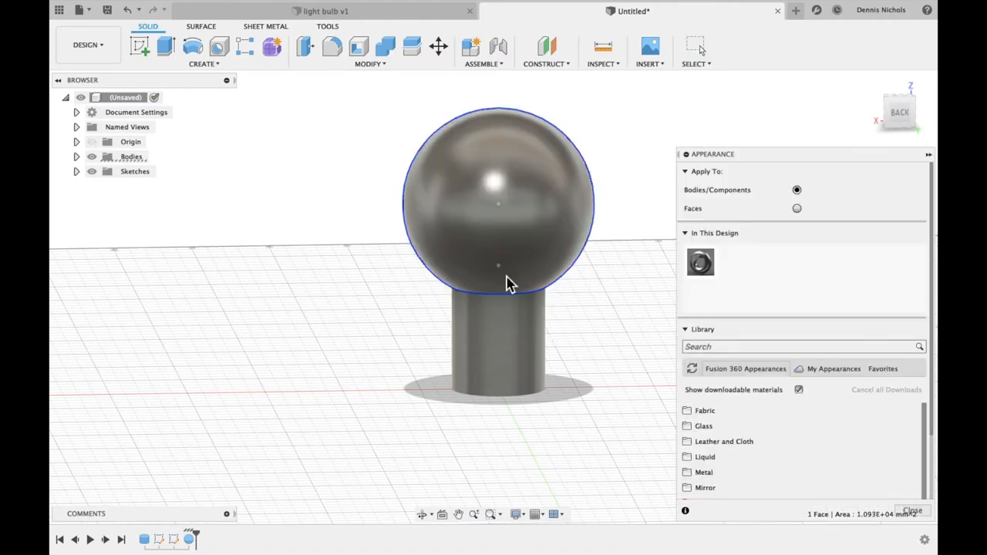
pyautogui.write('plastic')
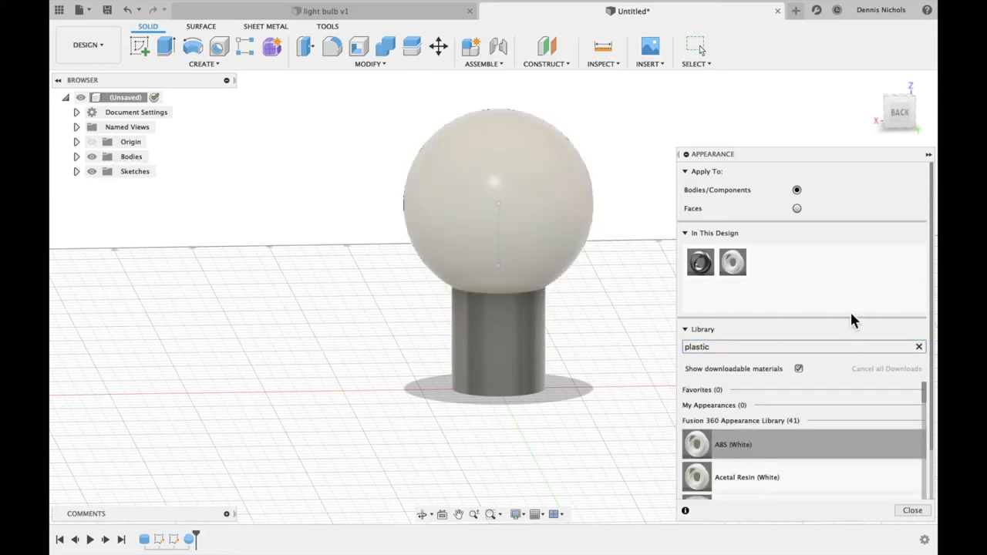
pyautogui.moveTo(600, 280)
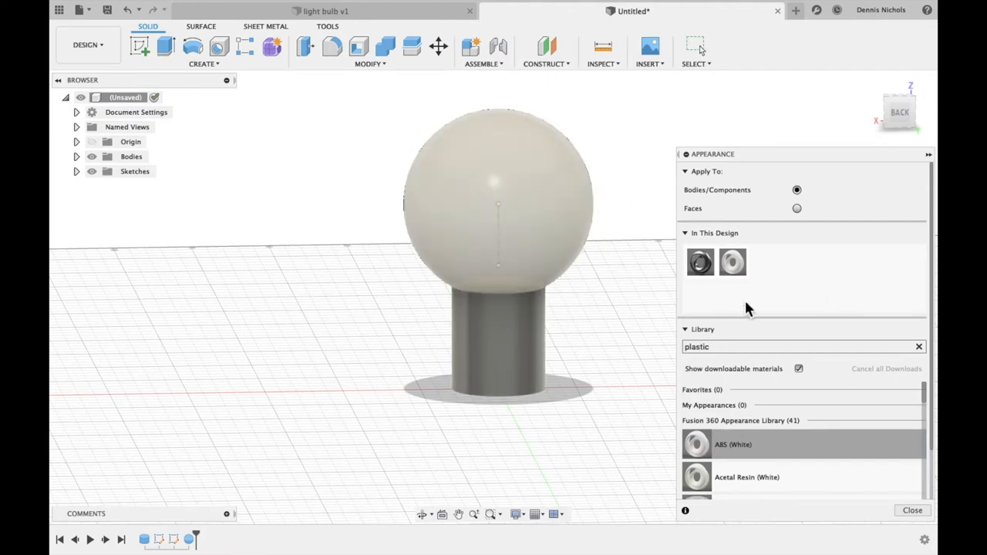
pyautogui.click(910, 511)
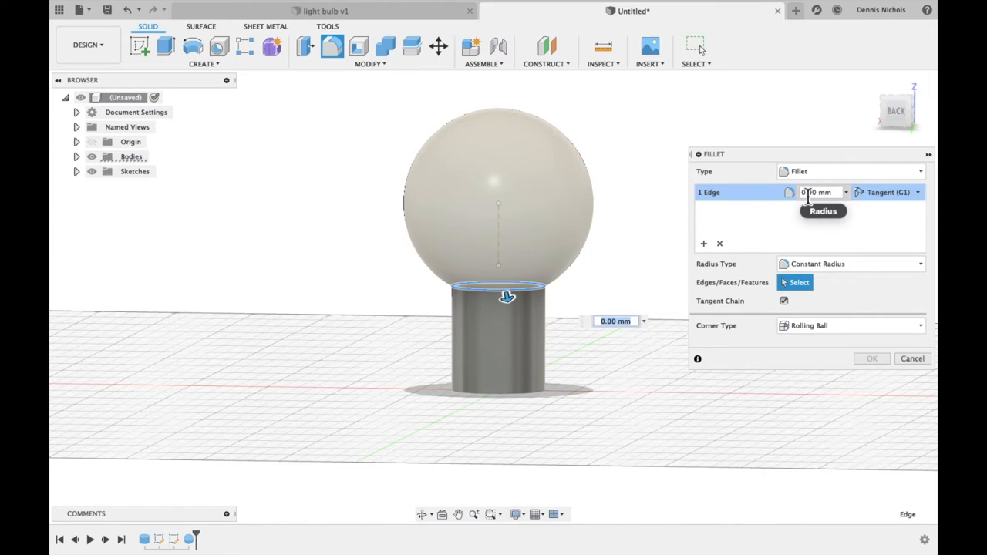
# Fillet the sphere-cylinder edge at 45 mm and the cylinder's bottom edge at 4 mm
pyautogui.write('45.00 mm')
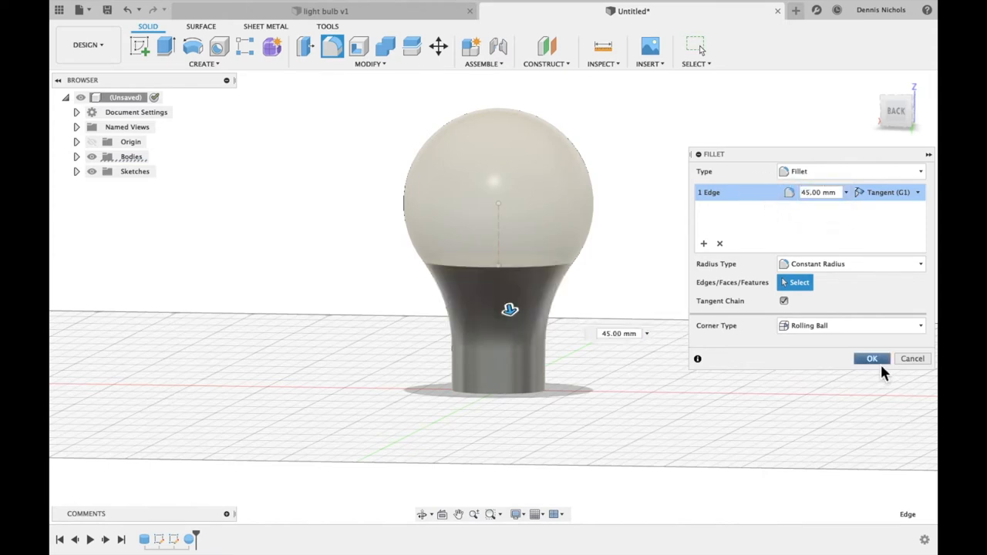
pyautogui.click(873, 358)
pyautogui.write('4')
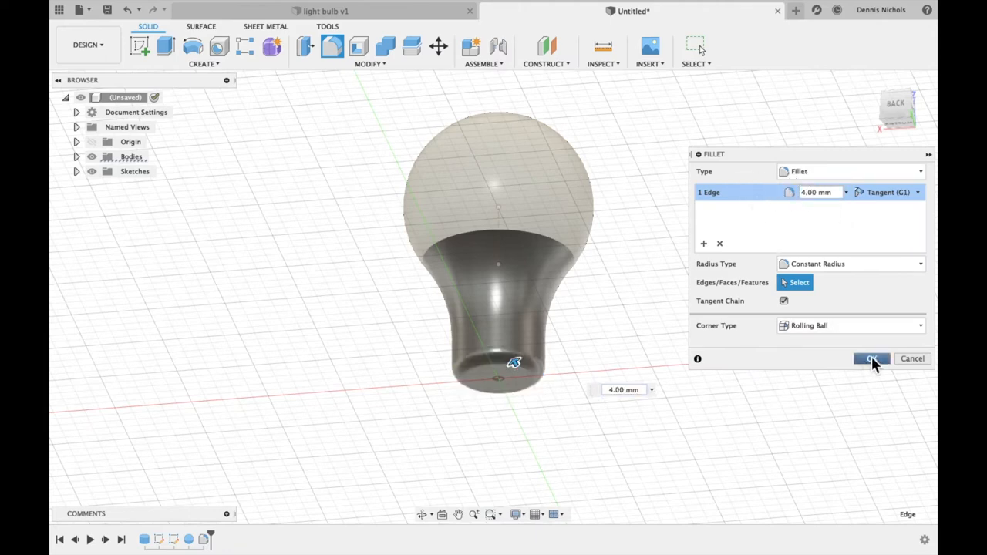
pyautogui.click(873, 358)
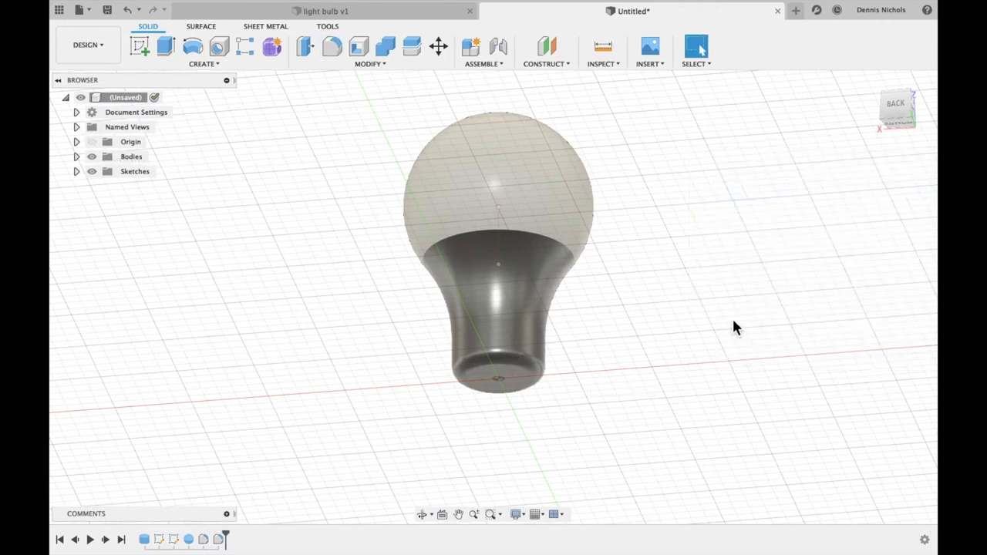
# Create a 22 mm wide, 15 mm tall cylinder on the neck's end face as a new body
pyautogui.moveTo(732, 327); pyautogui.dragTo(524, 340)
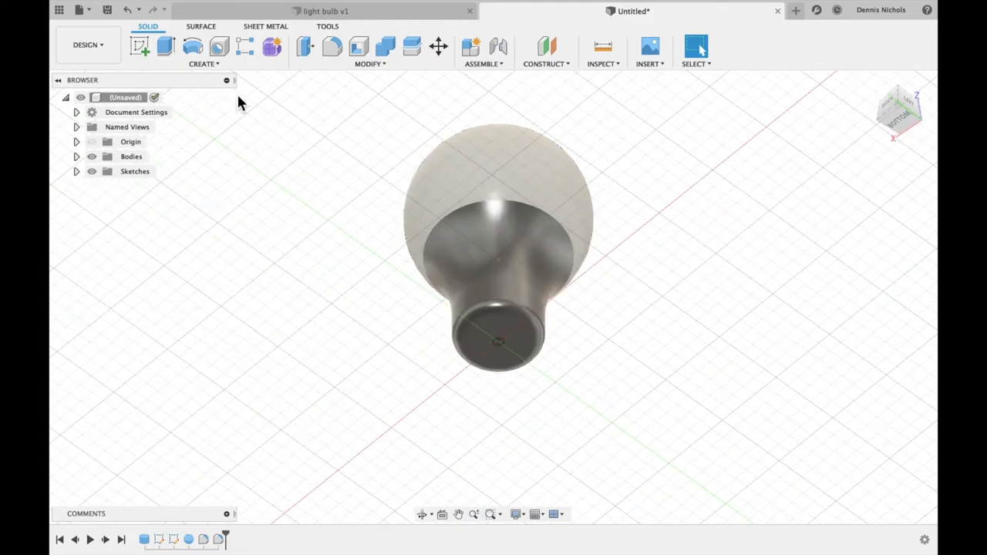
pyautogui.click(204, 63)
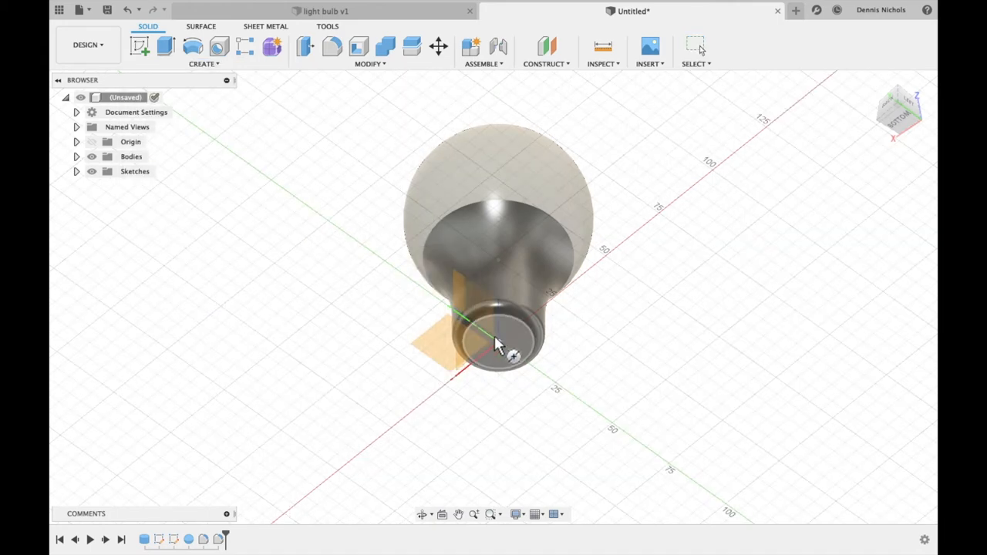
pyautogui.moveTo(521, 348)
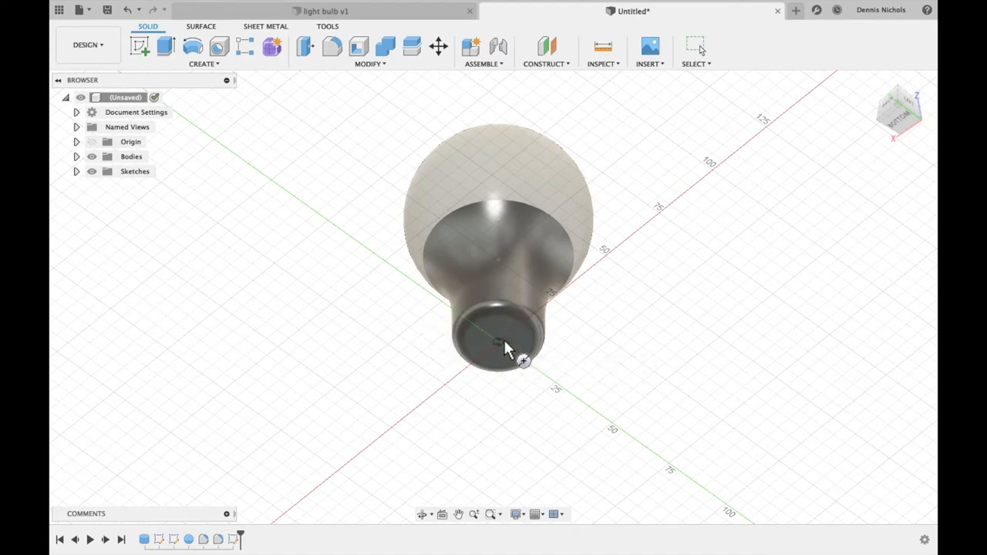
pyautogui.moveTo(501, 352)
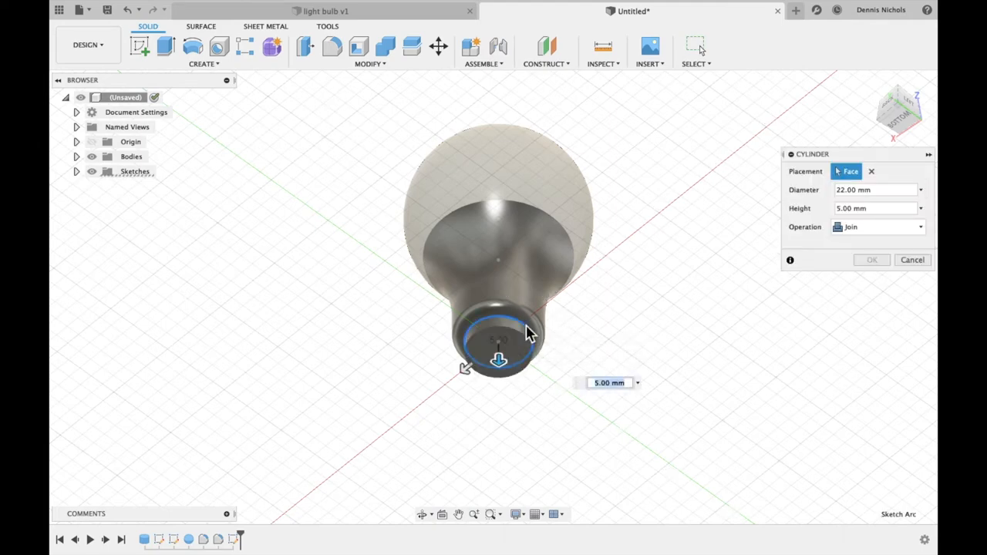
pyautogui.click(871, 208)
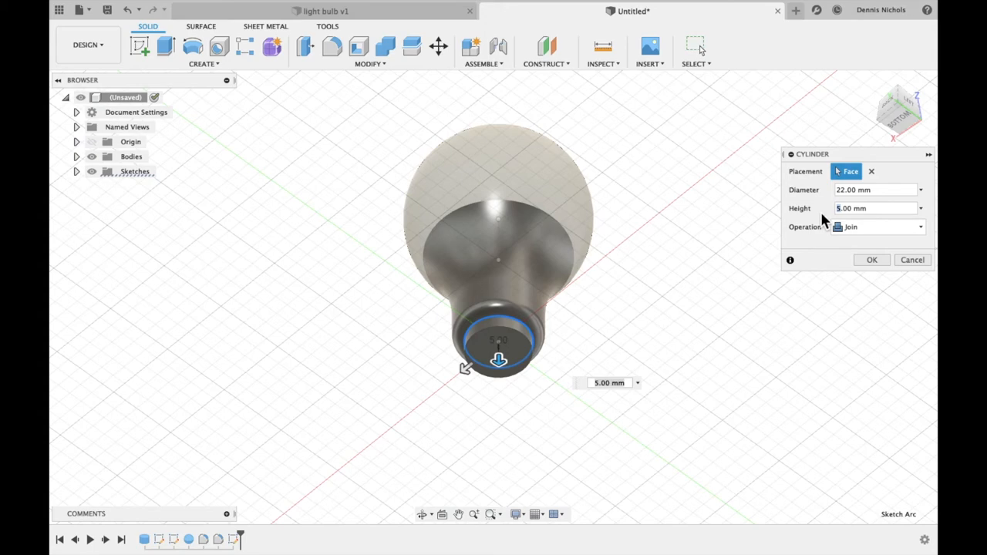
pyautogui.write('15.00 mm')
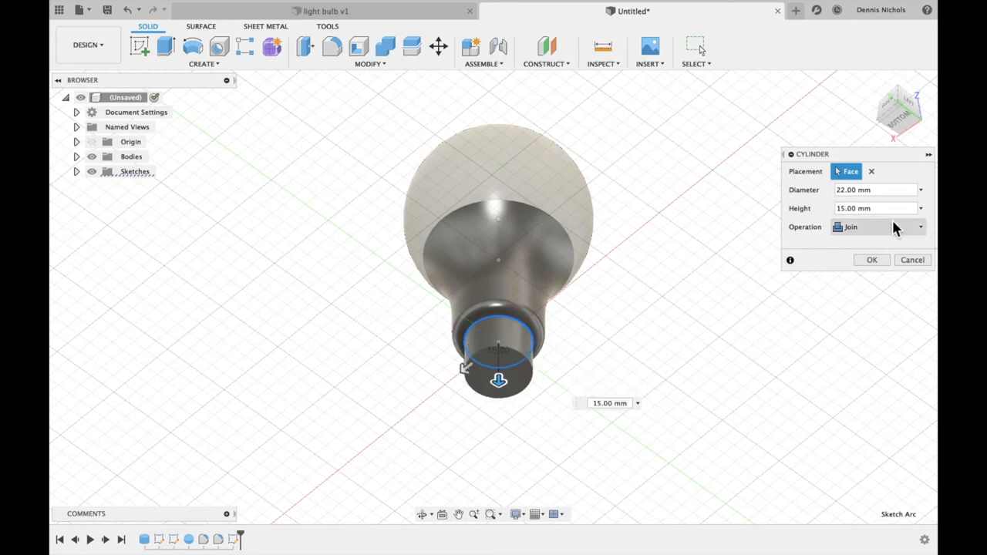
pyautogui.moveTo(870, 233)
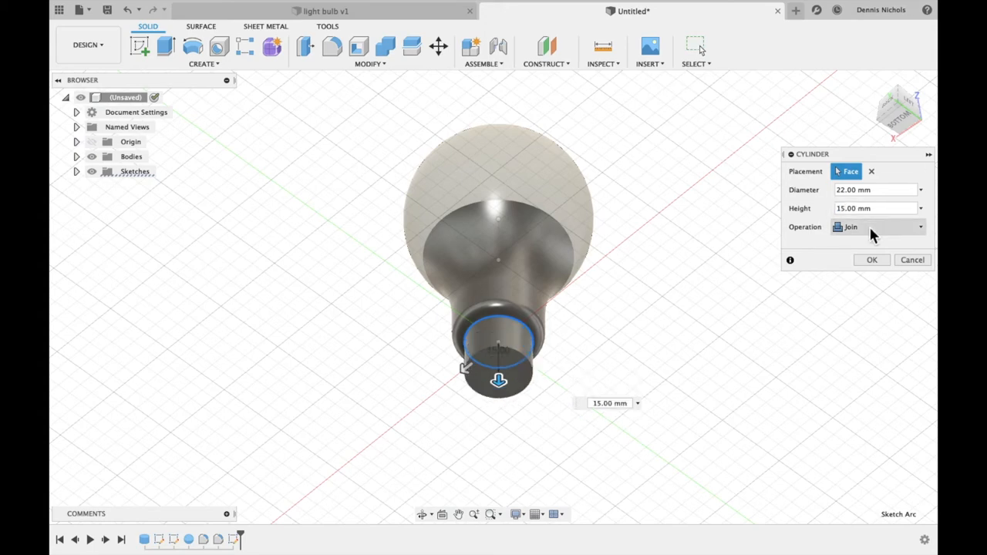
pyautogui.click(919, 227)
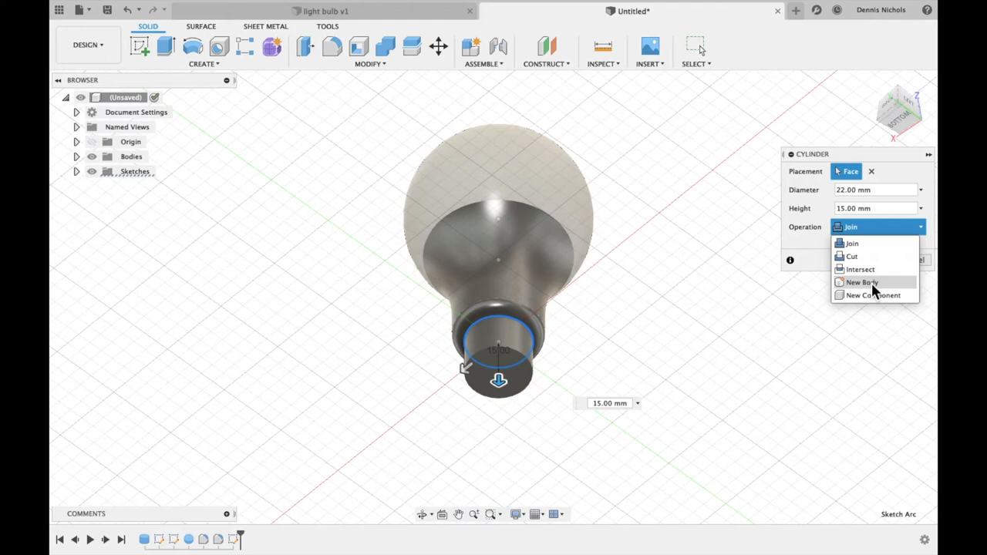
pyautogui.click(861, 283)
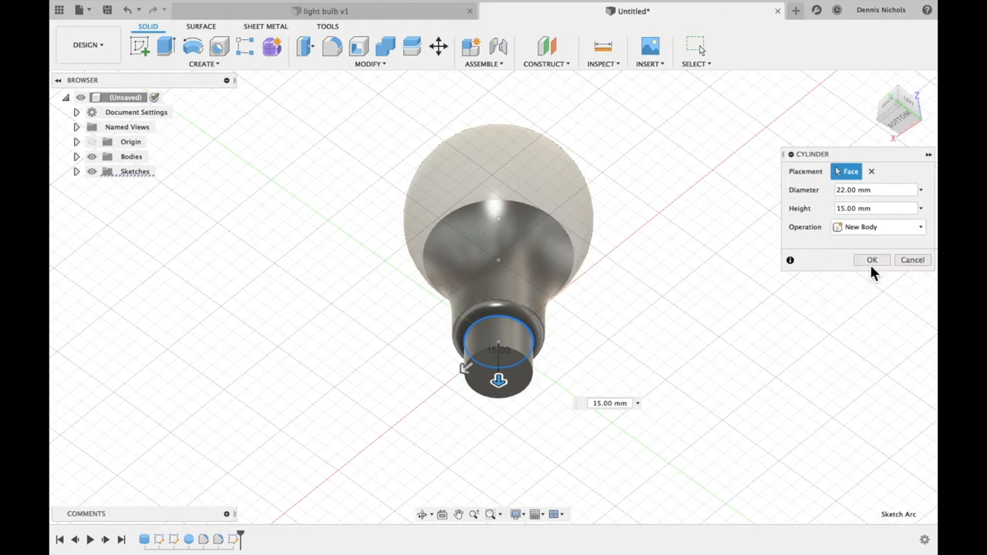
pyautogui.click(872, 259)
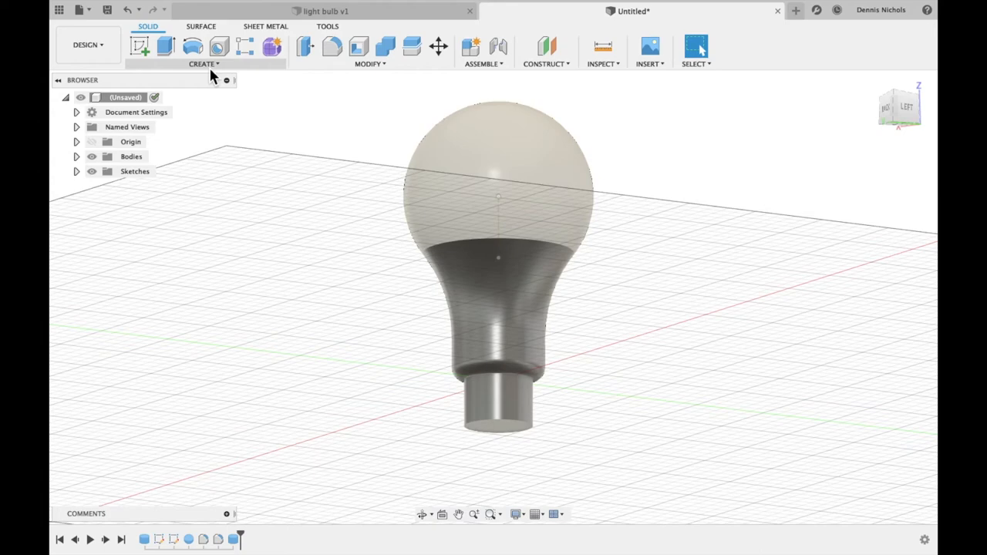
# Start a modeled ANSI Metric M Profile thread on the base cylinder's side face
pyautogui.click(204, 64)
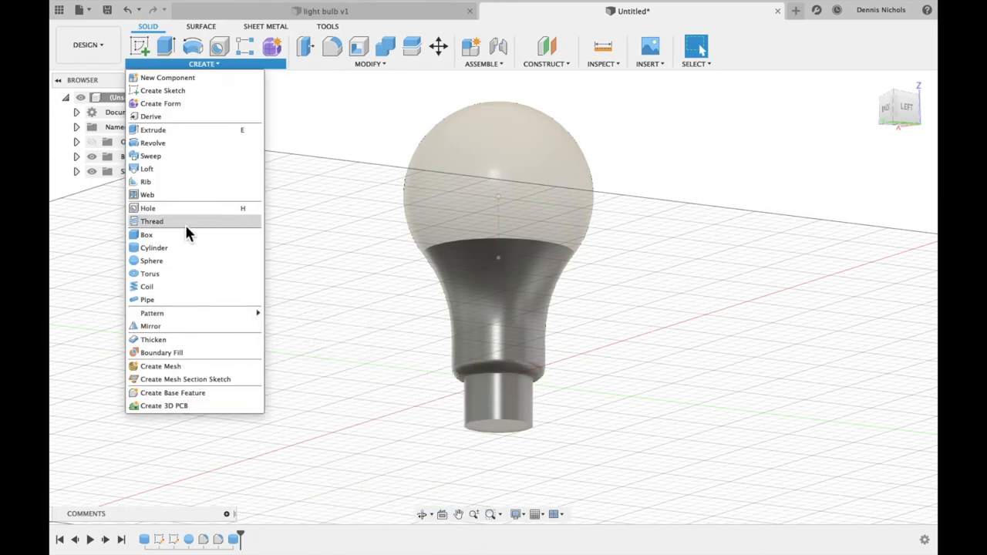
pyautogui.click(152, 222)
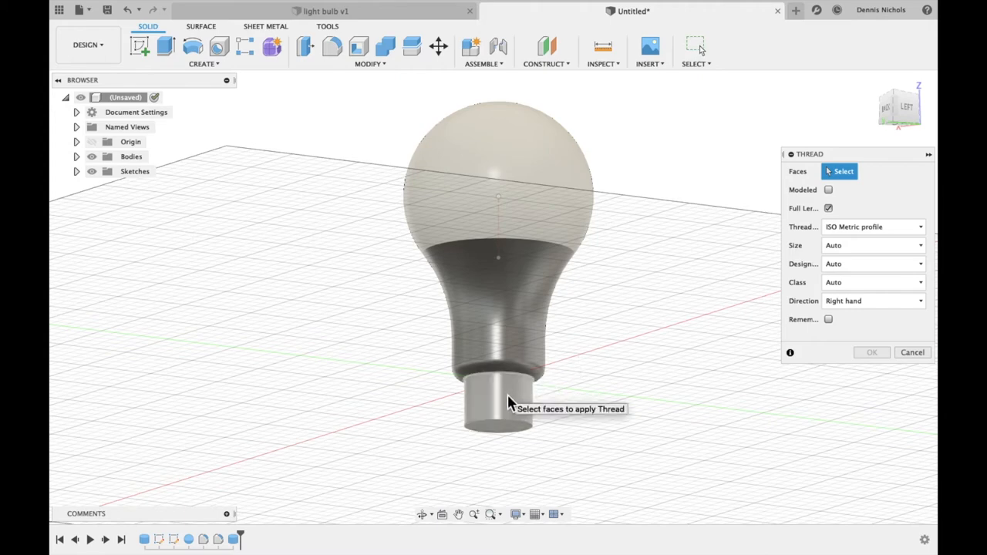
pyautogui.click(486, 417)
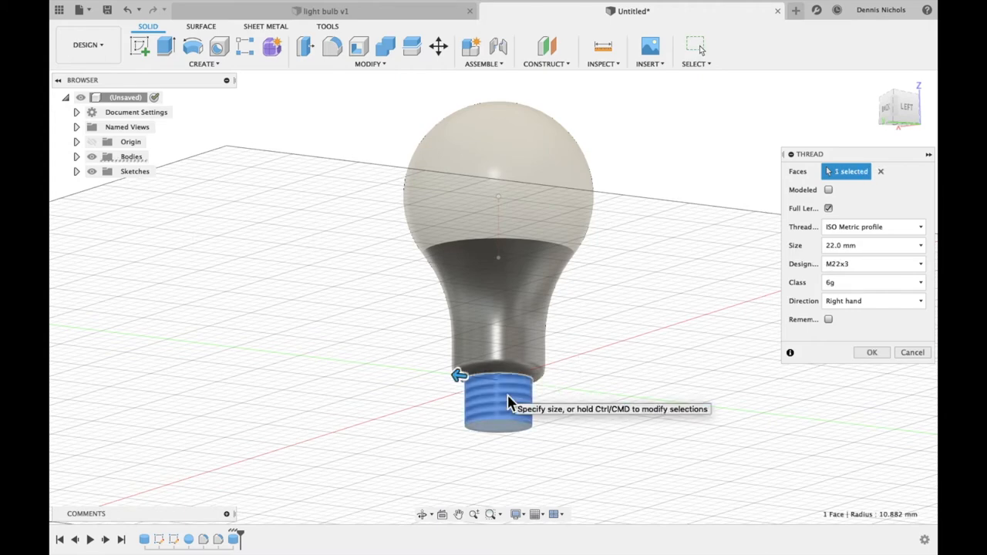
pyautogui.click(827, 190)
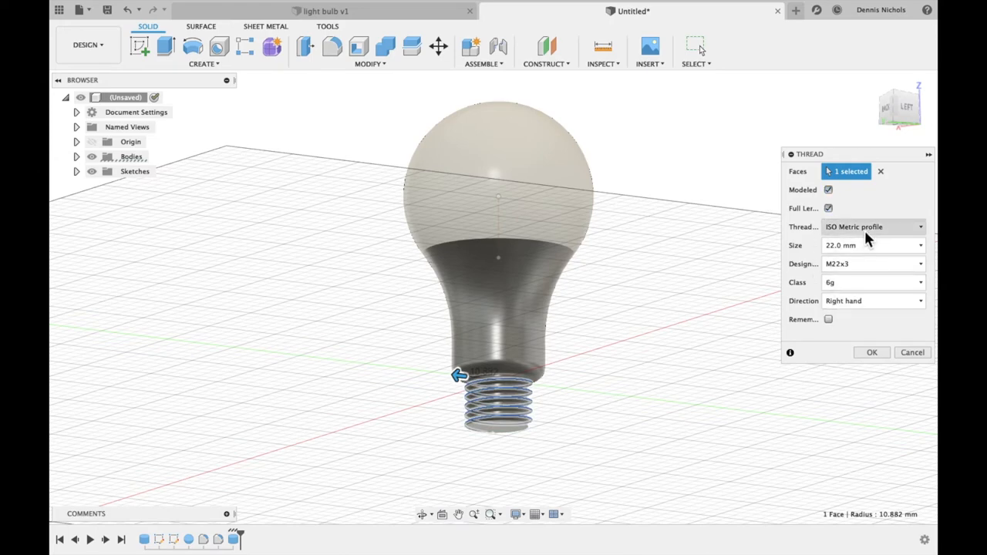
pyautogui.click(870, 227)
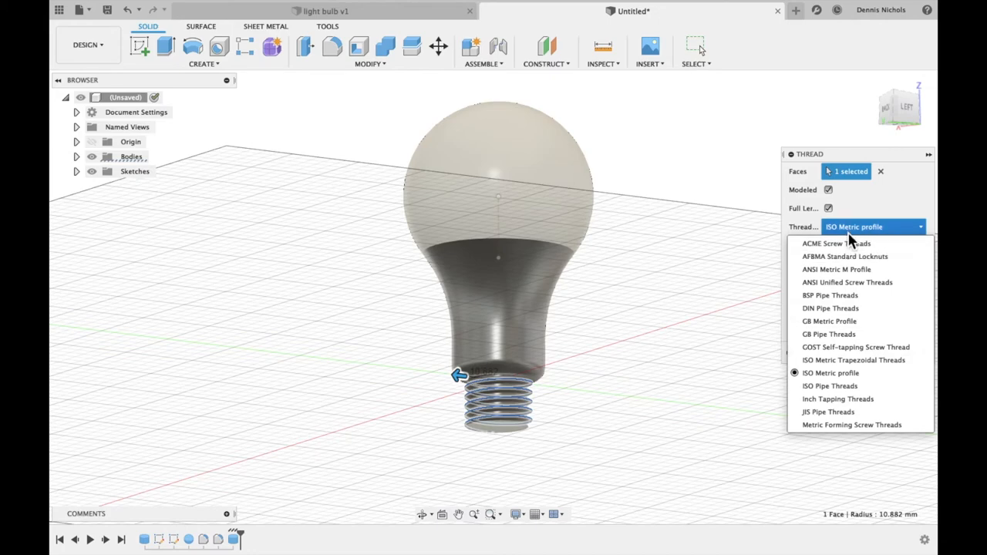
pyautogui.moveTo(853, 269)
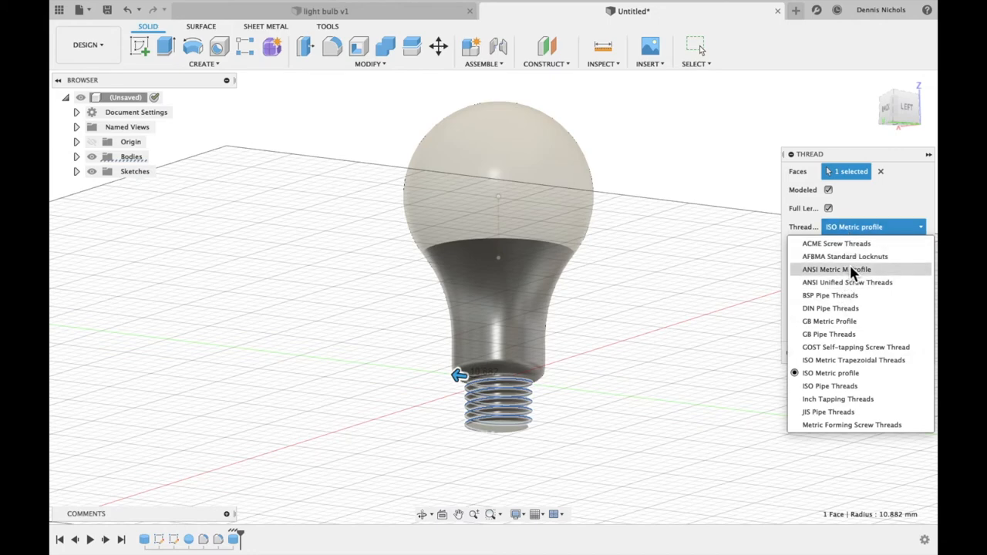
pyautogui.moveTo(843, 281)
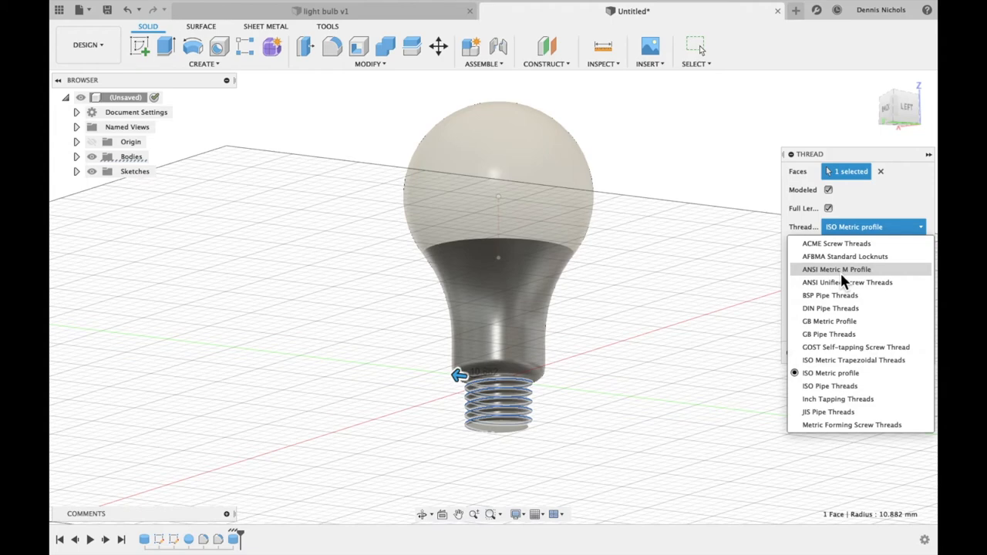
pyautogui.click(836, 269)
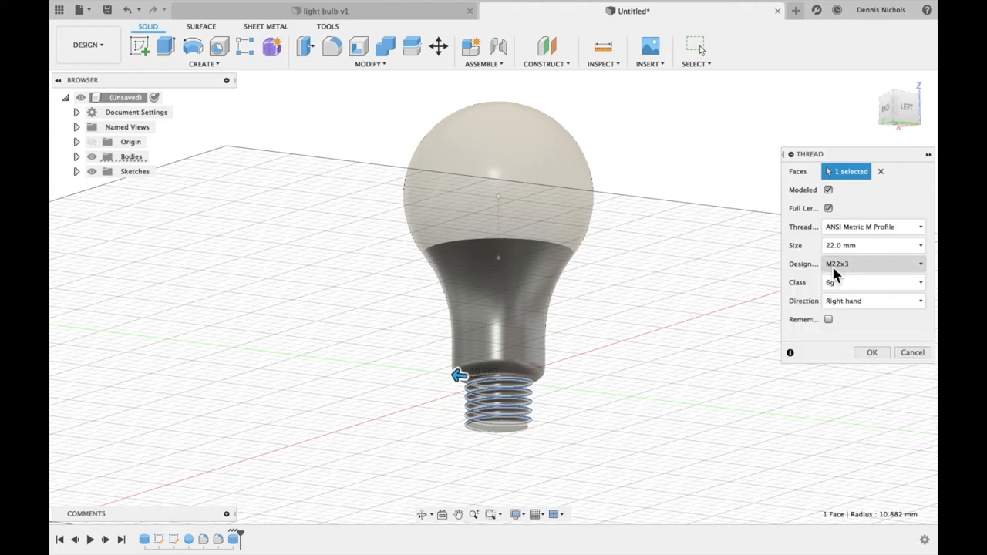
pyautogui.moveTo(851, 276)
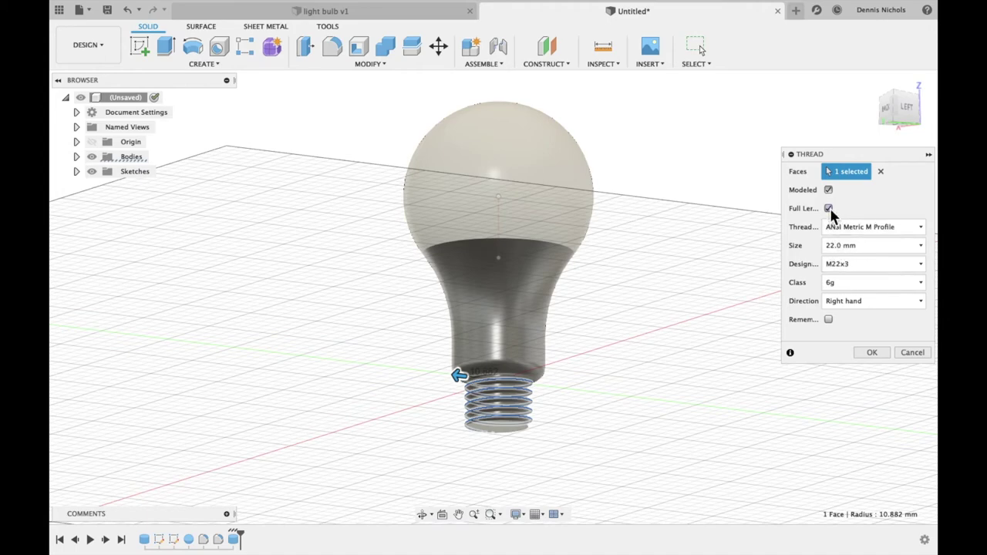
# Limit the thread to partial length with a 3 mm offset from the end and apply it
pyautogui.click(827, 209)
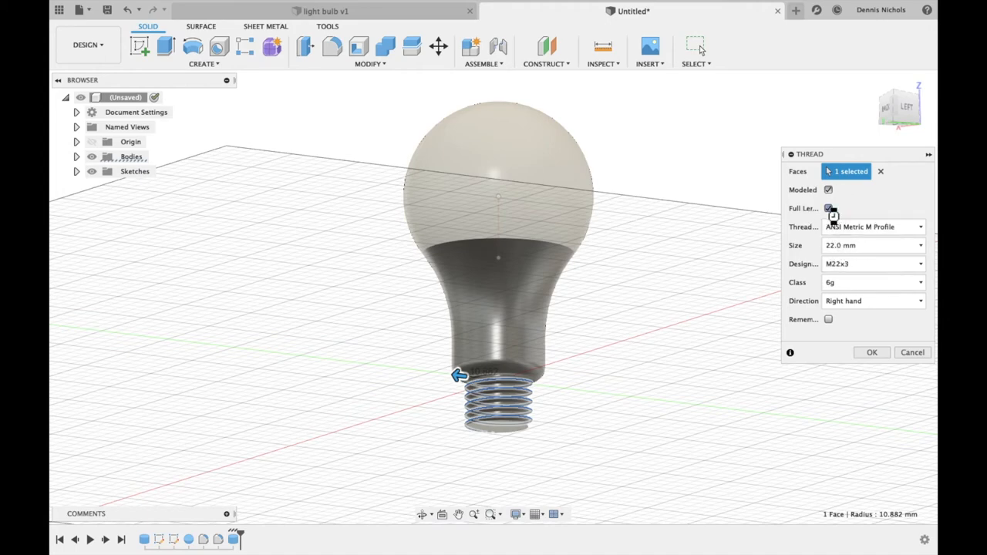
pyautogui.click(828, 208)
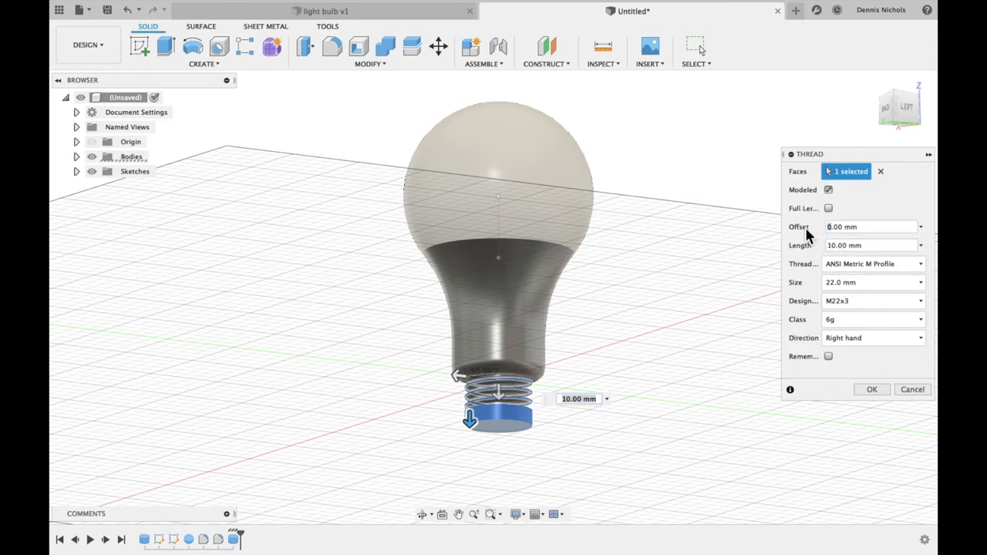
pyautogui.write('3.00 mm')
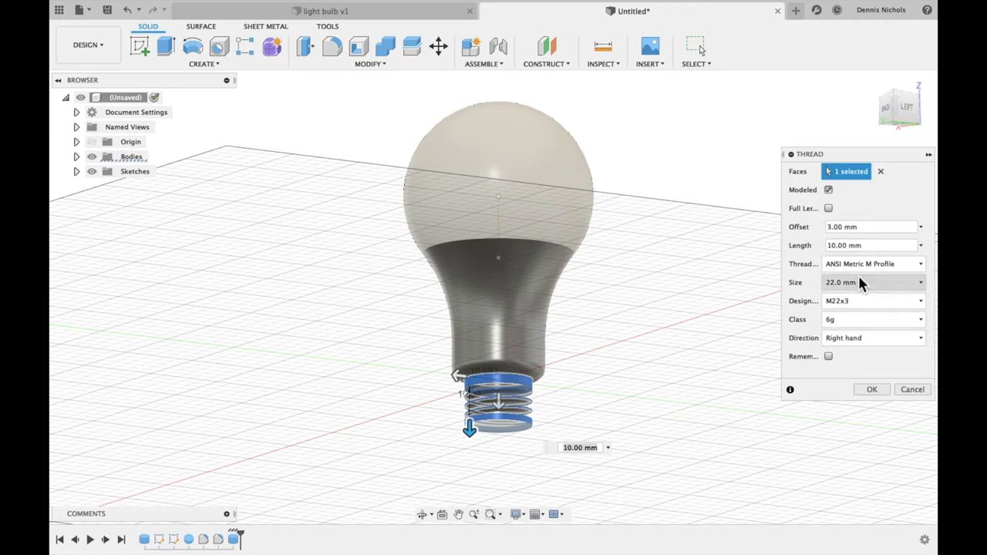
pyautogui.click(871, 389)
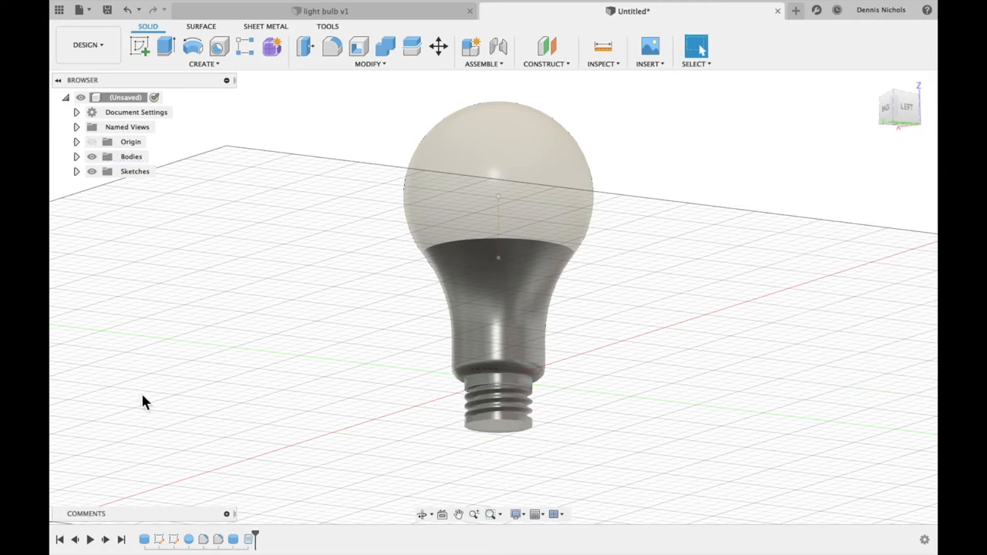
pyautogui.moveTo(710, 440)
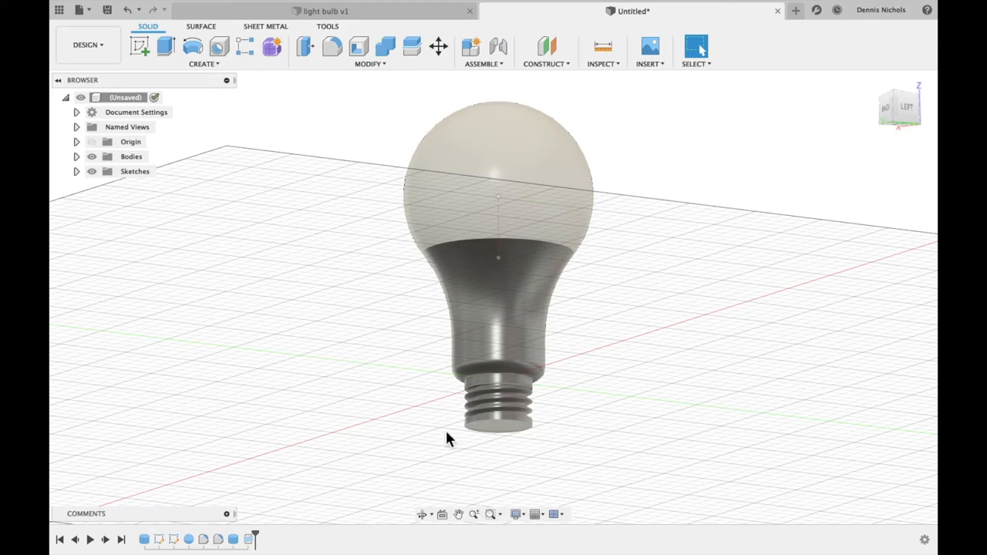
pyautogui.moveTo(462, 490)
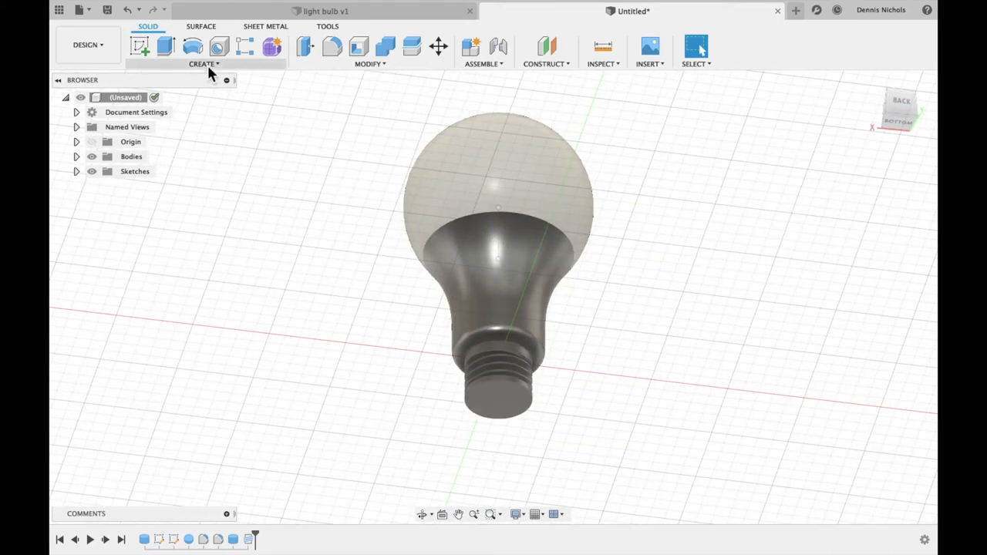
# Chamfer the bottom edge of the threaded base by 5 mm
pyautogui.click(203, 64)
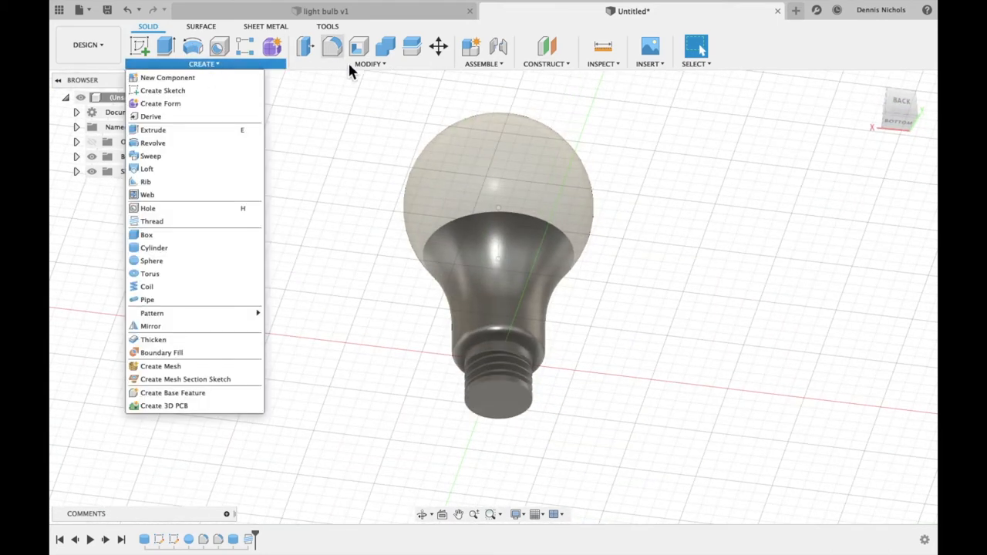
pyautogui.click(367, 63)
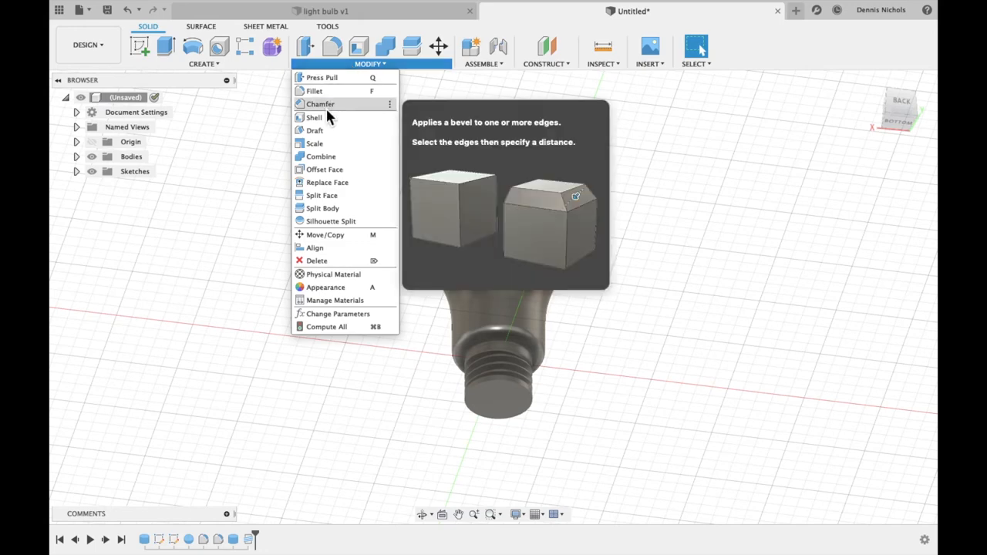
pyautogui.click(321, 103)
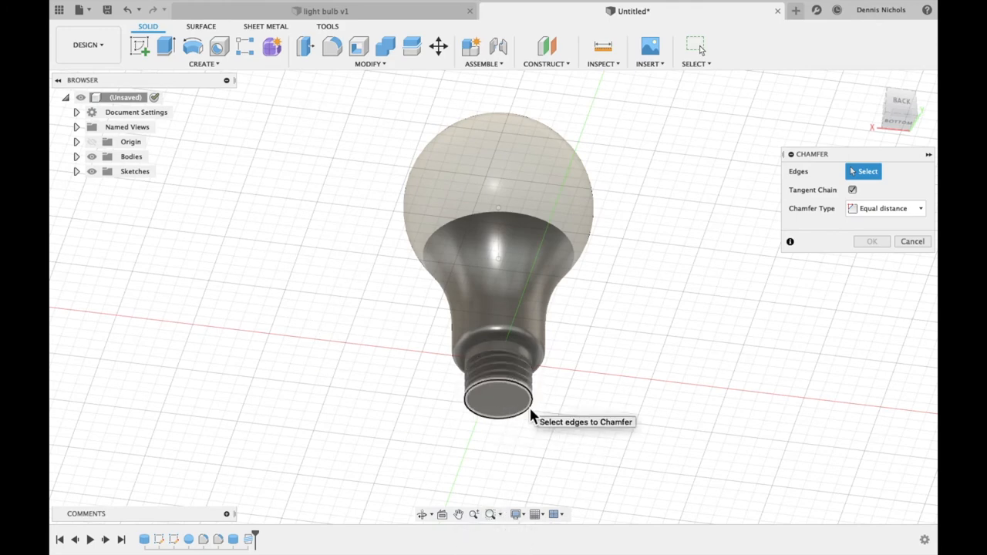
pyautogui.moveTo(531, 415)
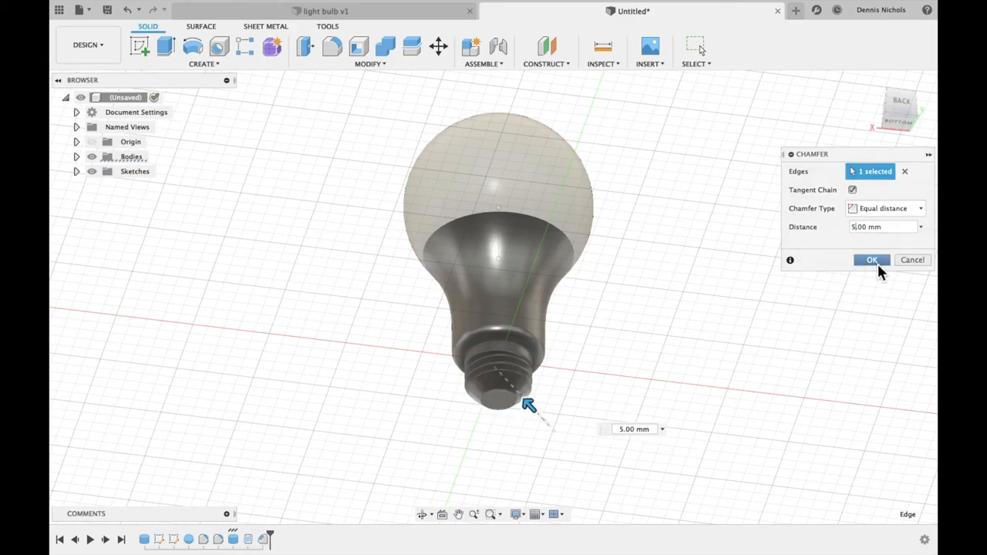
pyautogui.click(873, 259)
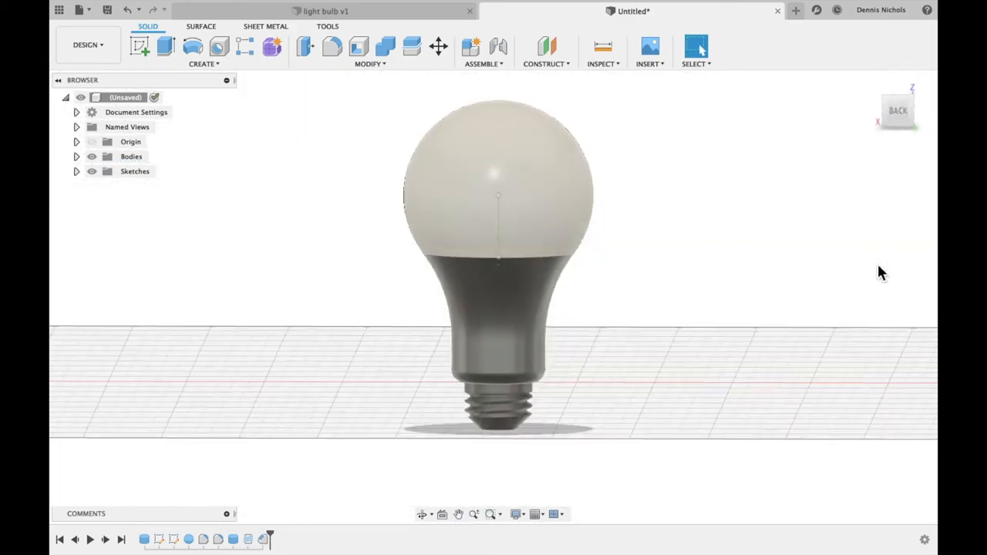
pyautogui.moveTo(882, 271); pyautogui.dragTo(552, 429)
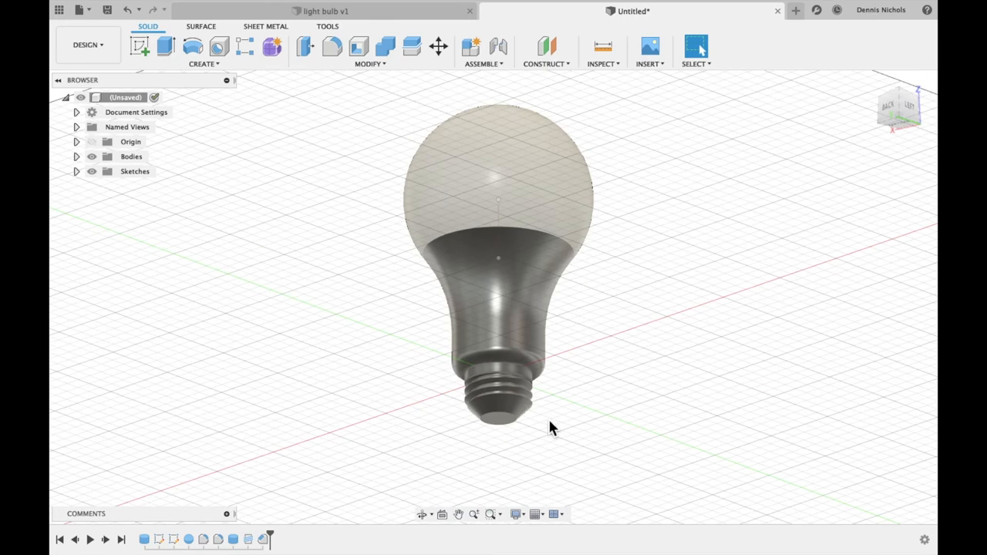
# Join a 10.10 mm diameter, 2 mm tall contact cylinder to the base's end face
pyautogui.moveTo(553, 429); pyautogui.dragTo(512, 415)
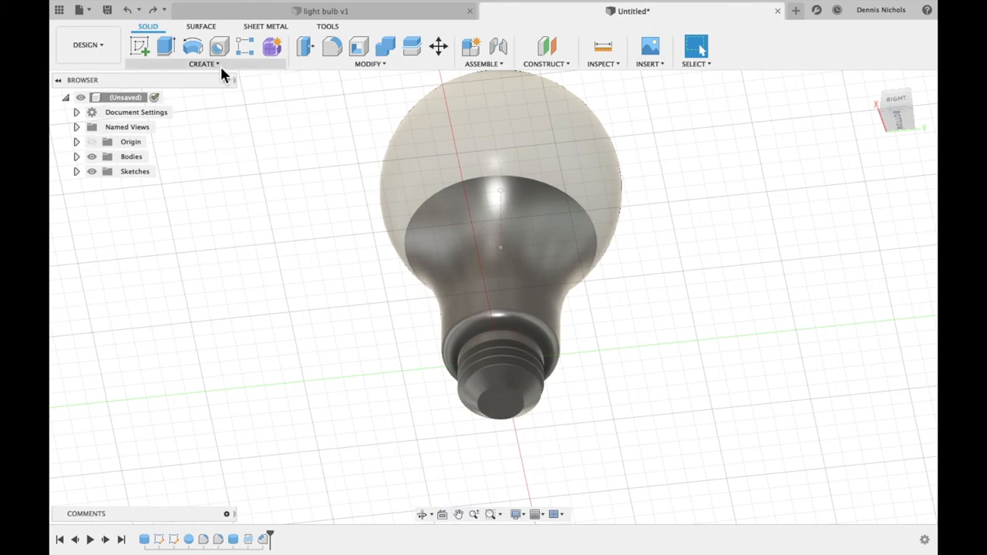
pyautogui.click(204, 63)
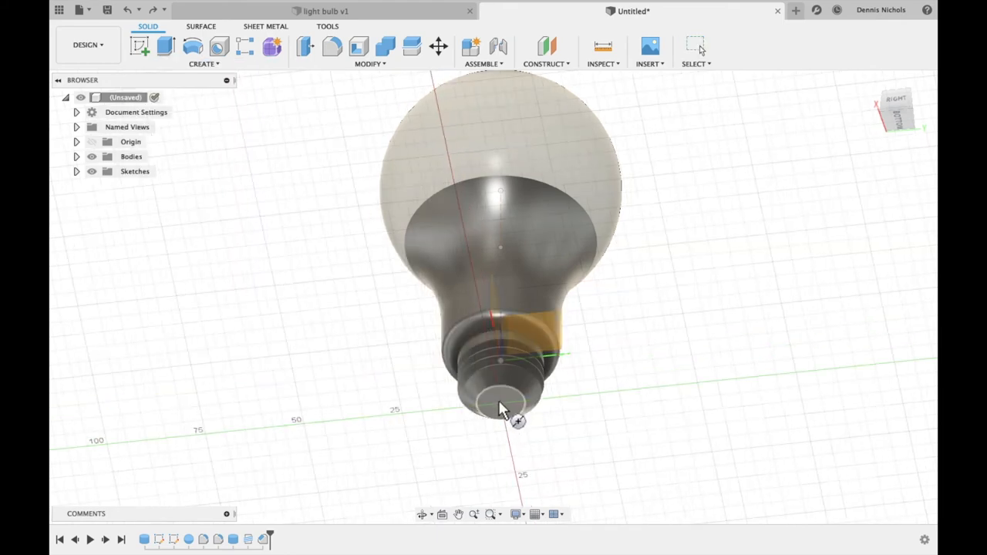
pyautogui.moveTo(515, 432)
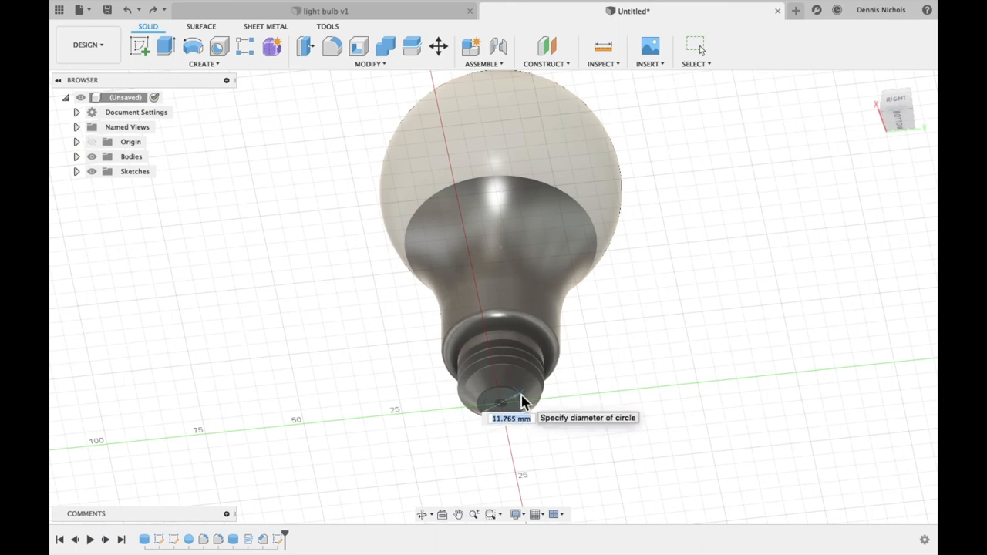
pyautogui.write('10')
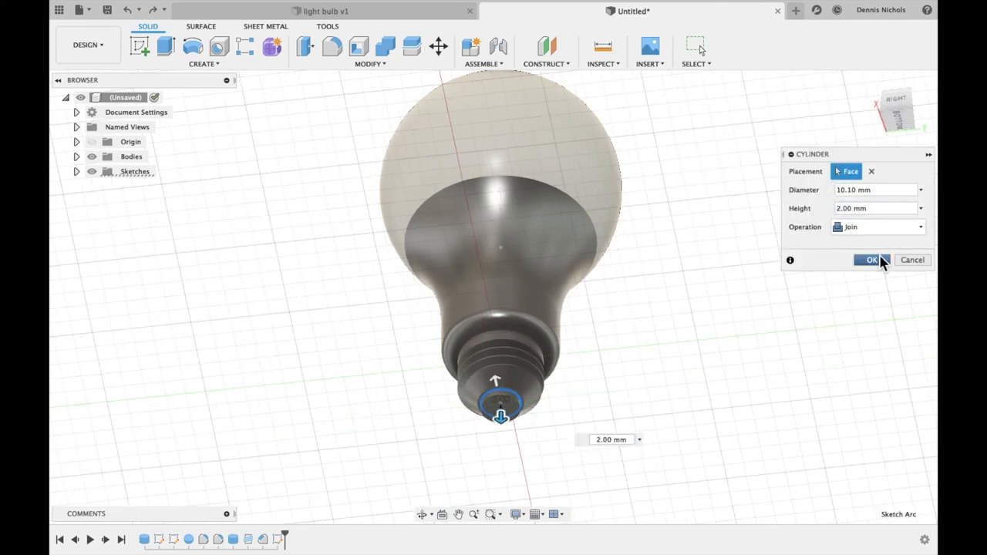
pyautogui.click(870, 259)
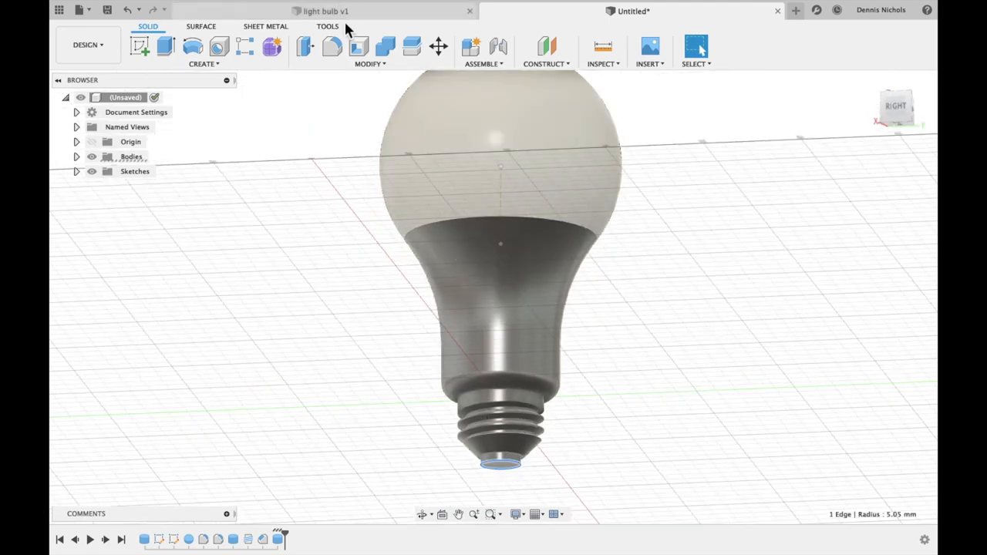
# Chamfer the contact cylinder's end edge by 2 mm
pyautogui.click(364, 63)
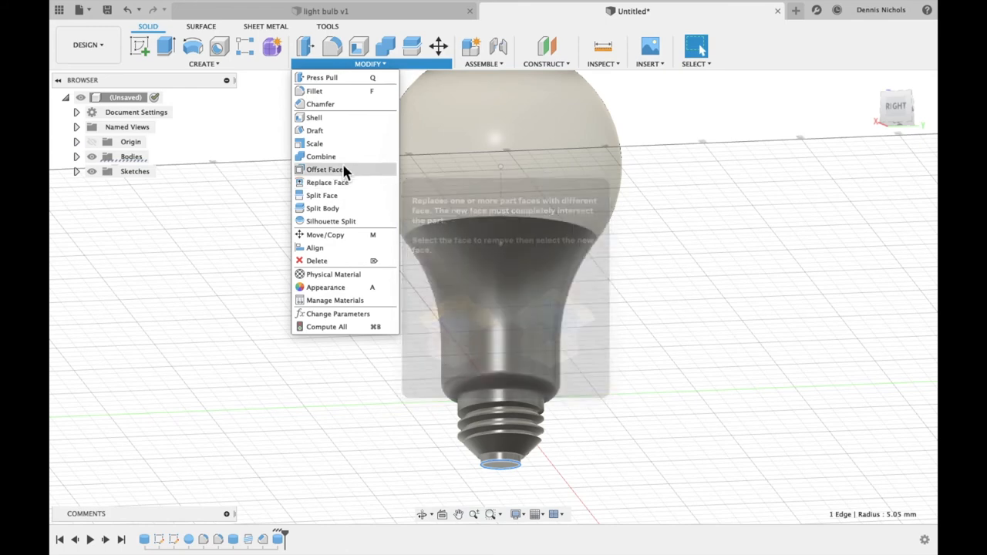
pyautogui.click(317, 105)
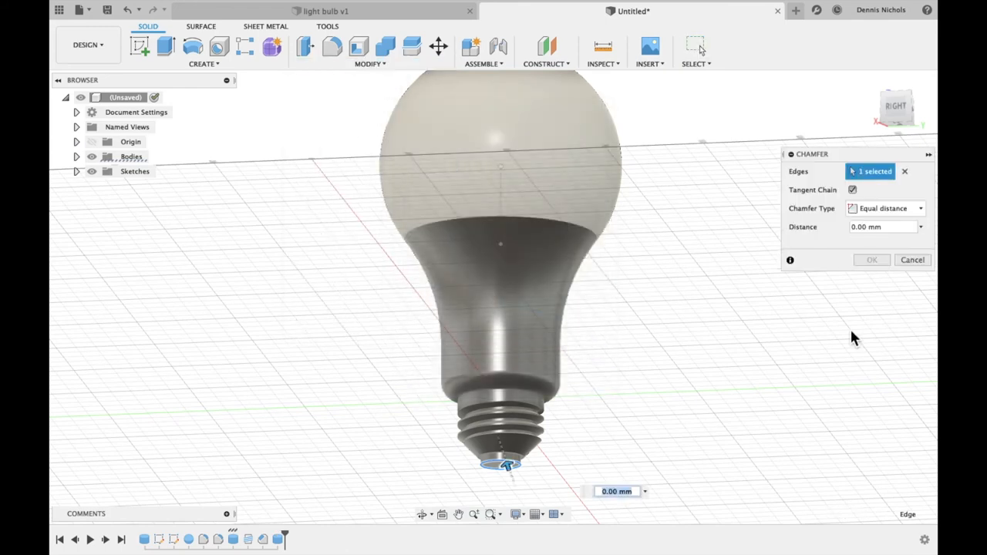
pyautogui.moveTo(935, 237)
pyautogui.write('2')
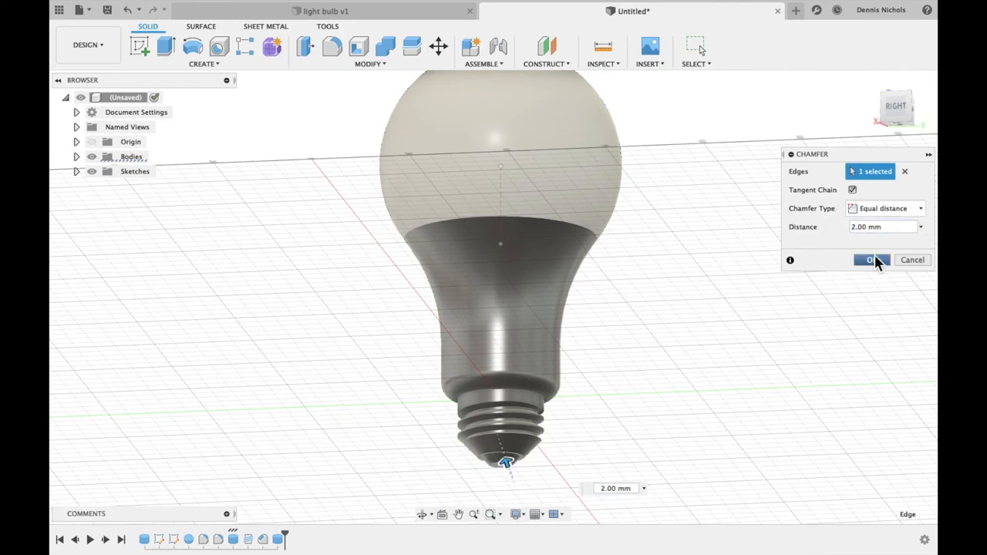
pyautogui.click(870, 260)
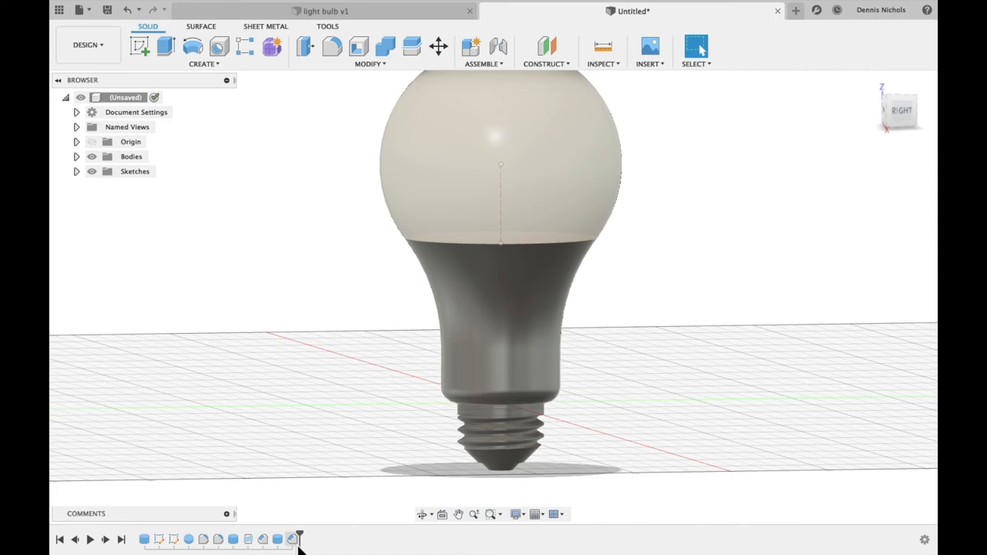
pyautogui.moveTo(233, 545)
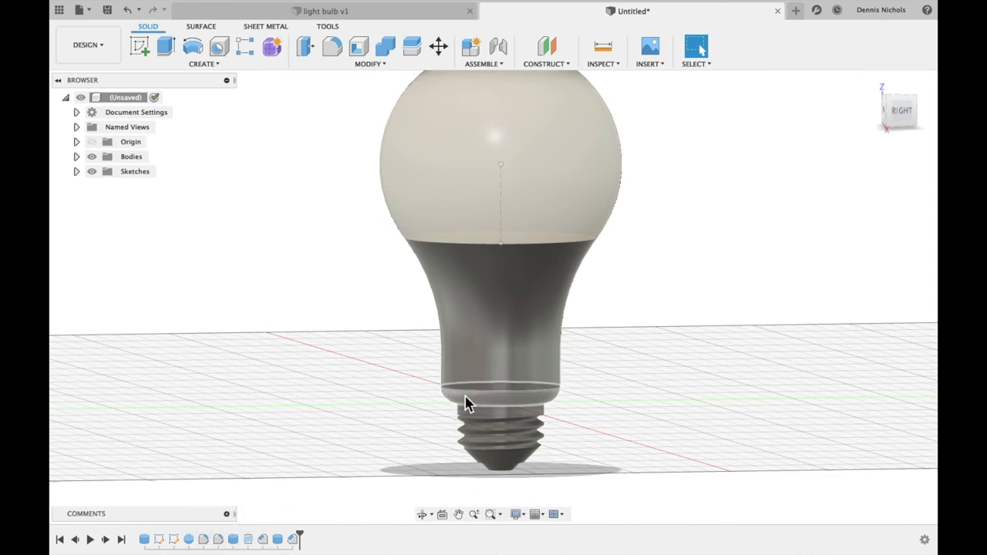
pyautogui.moveTo(225, 539)
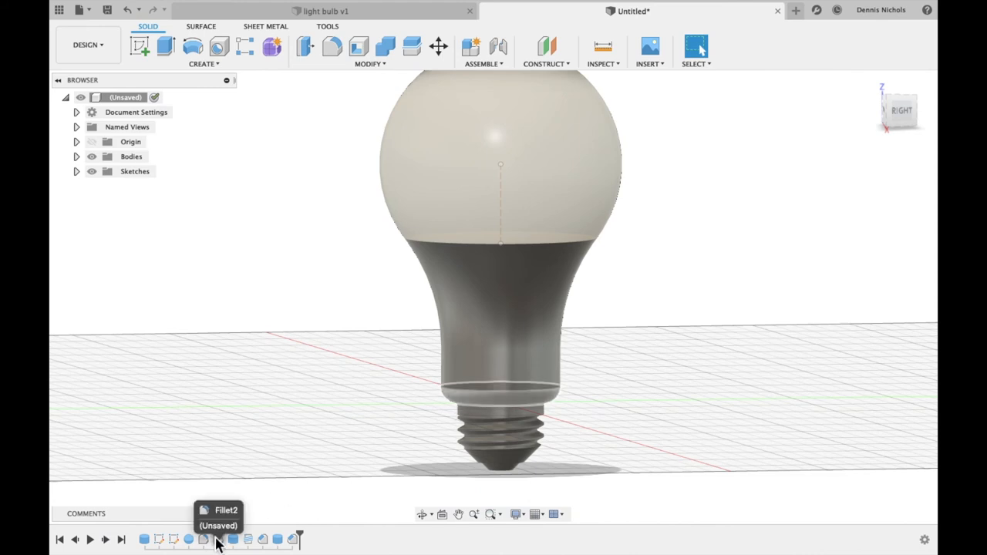
# Edit Fillet2 from the timeline and raise its radius from 4 mm to 5 mm
pyautogui.click(222, 539)
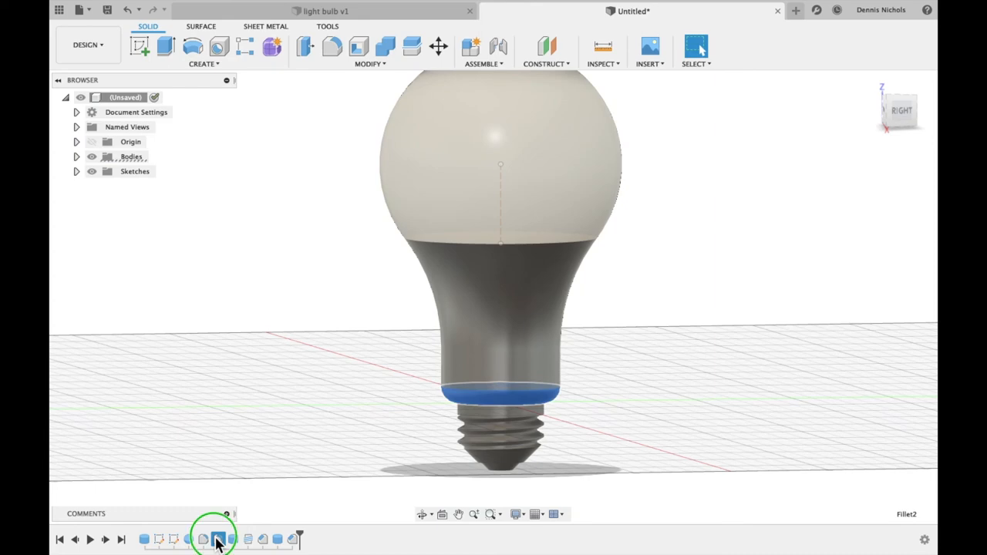
pyautogui.rightClick(219, 540)
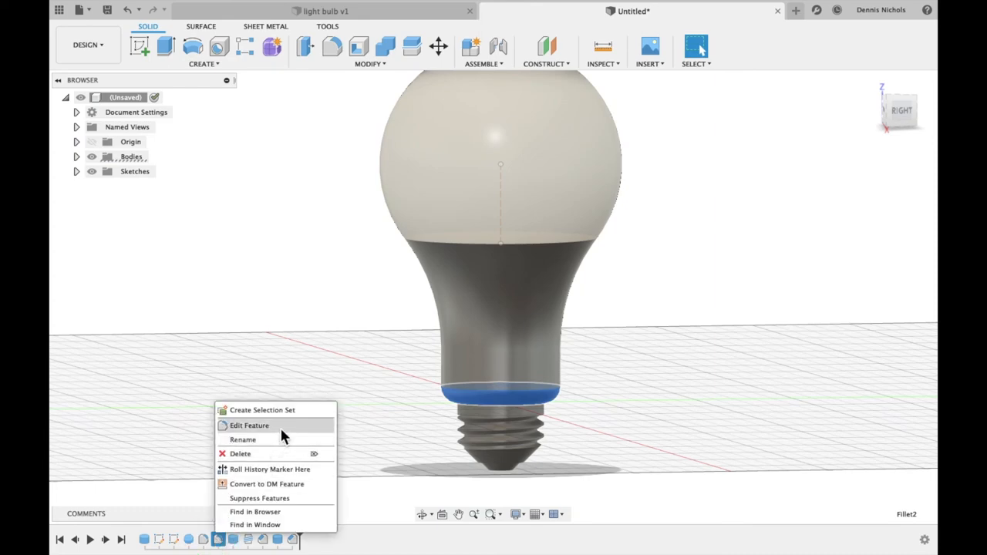
pyautogui.click(250, 426)
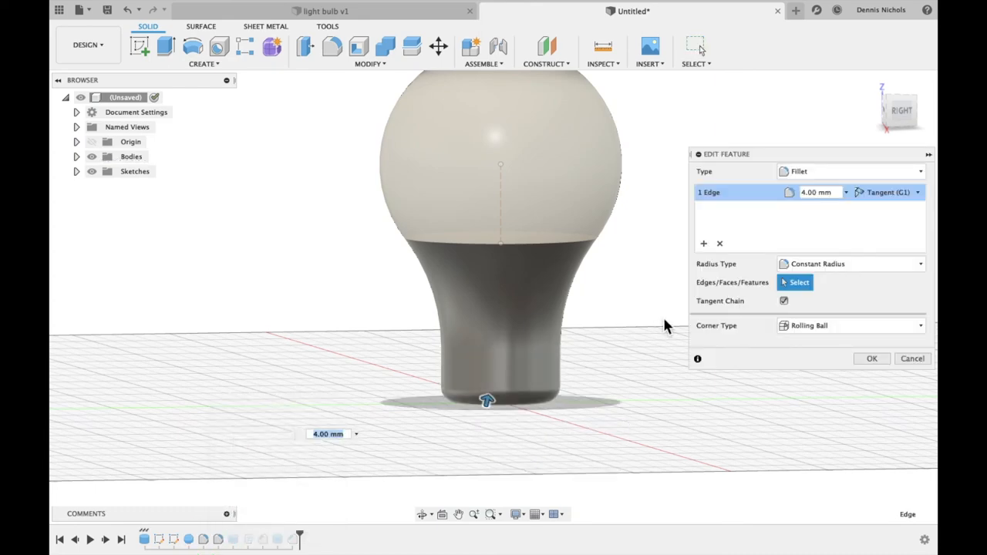
pyautogui.click(805, 191)
pyautogui.write('5')
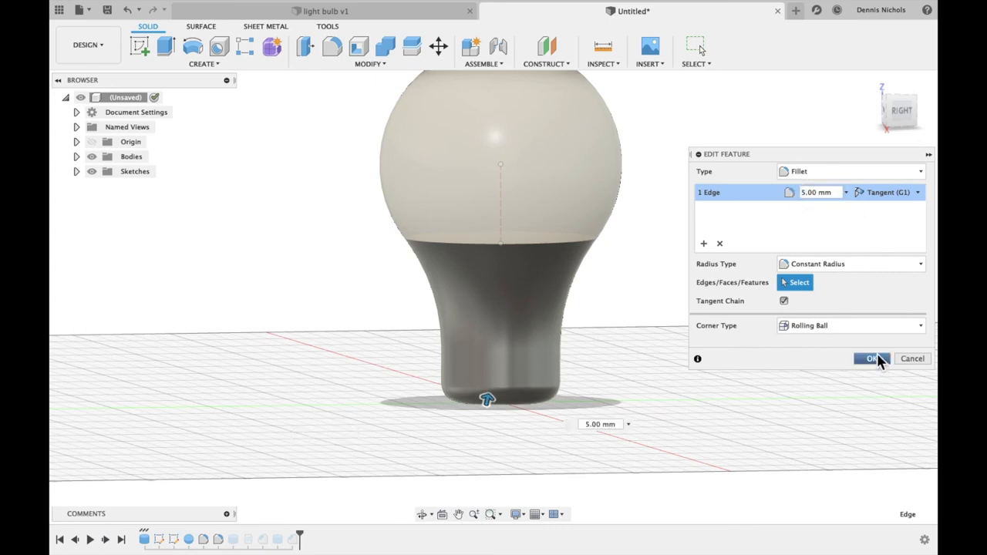
pyautogui.click(868, 358)
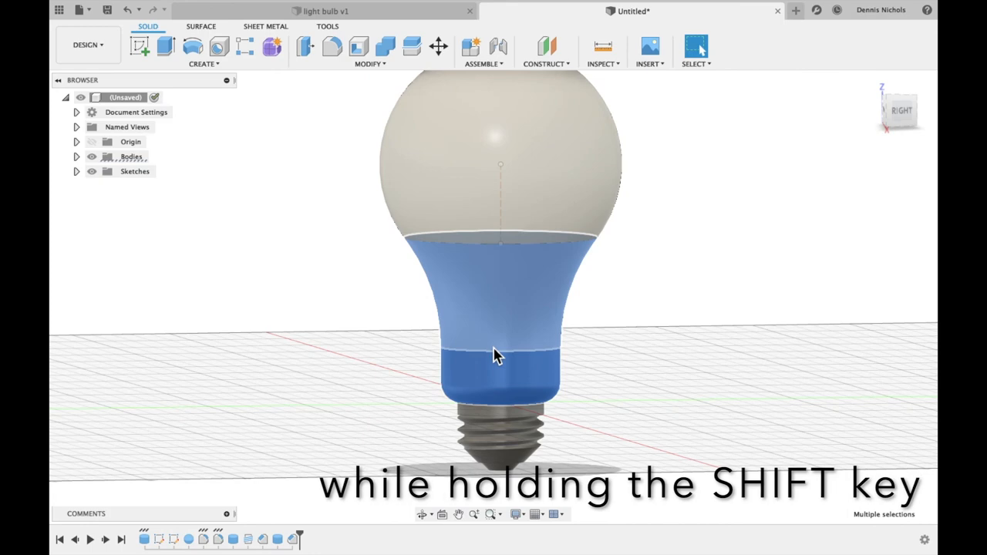
# Apply the white plastic appearance to the selected grey lower-body faces
pyautogui.rightClick(496, 355)
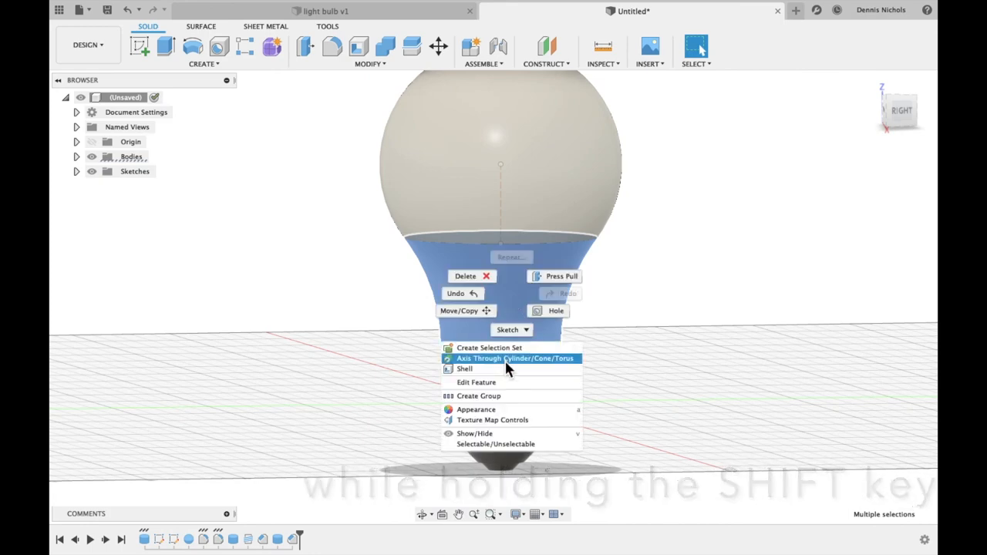
pyautogui.click(475, 410)
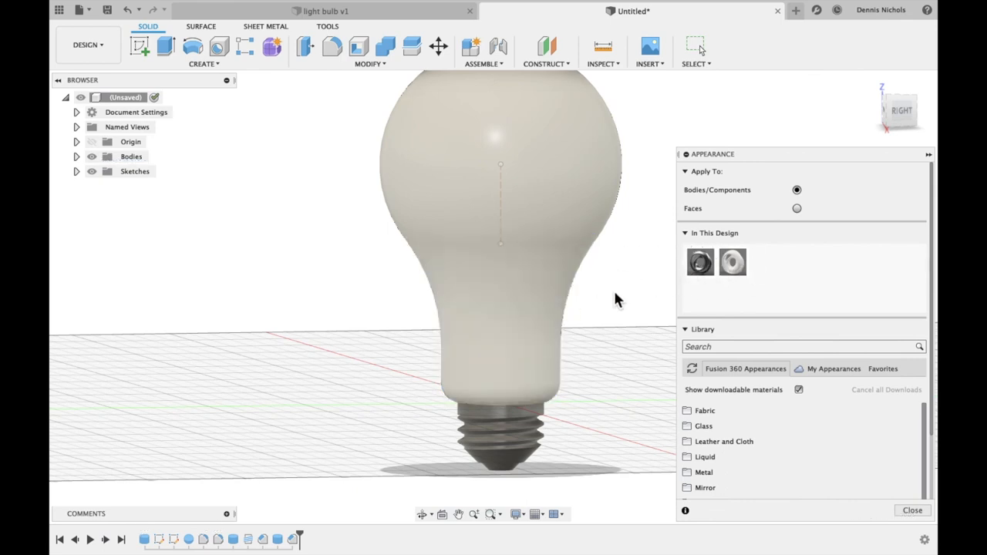
pyautogui.click(910, 512)
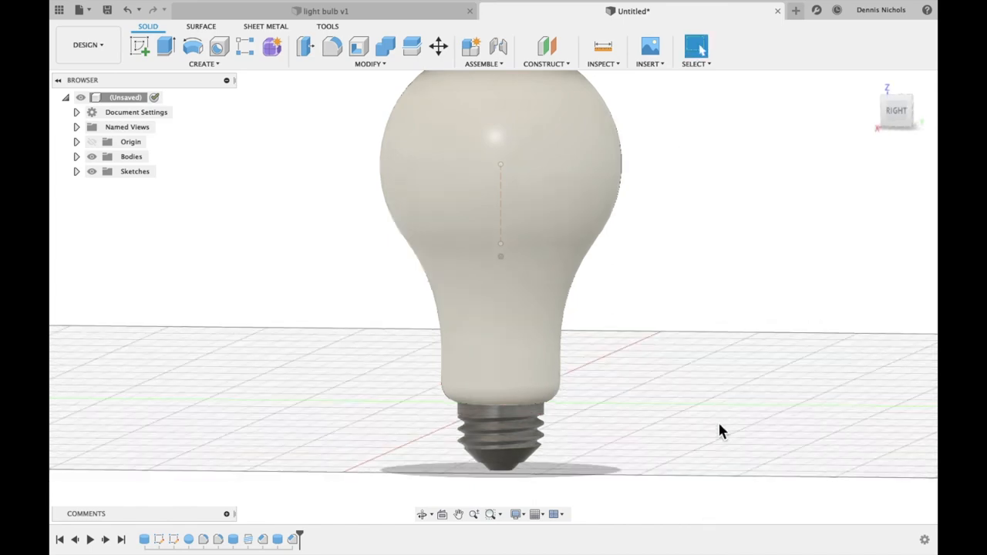